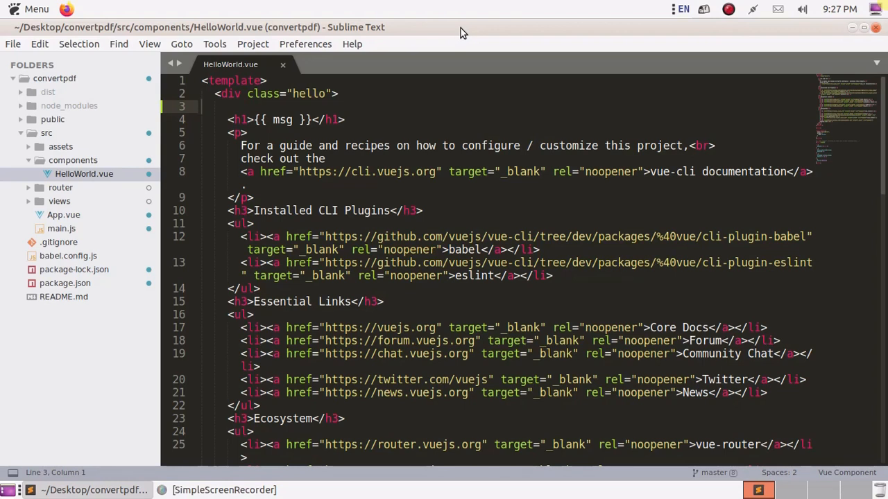
{"action": "mouse_move", "coordinate": [838, 39]}
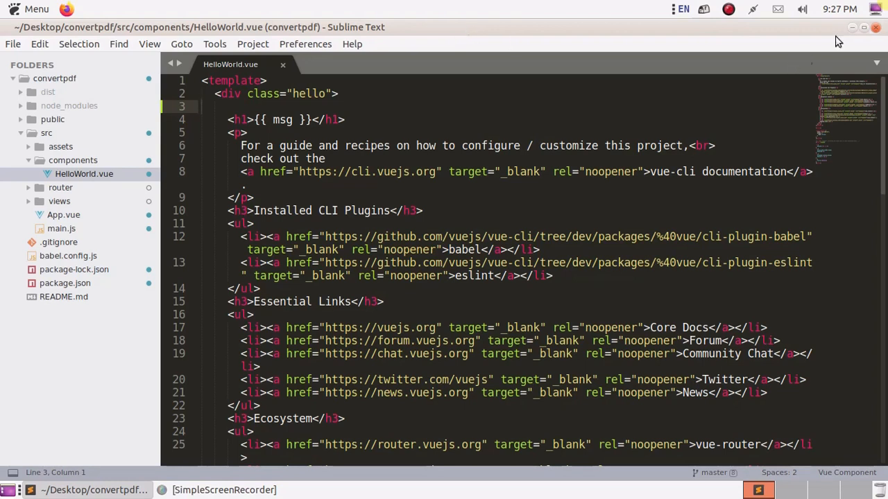
{"action": "mouse_move", "coordinate": [854, 36]}
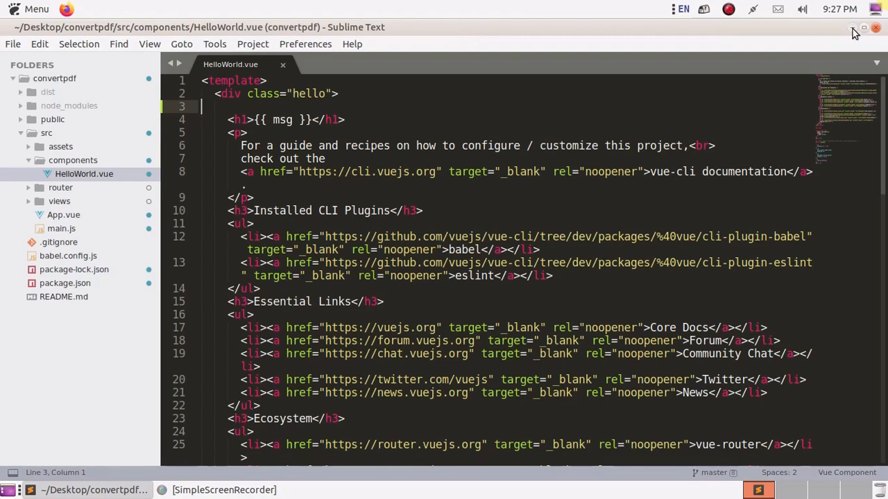
Step: Bring up the terminal and change into the convertpdf/ project folder
{"action": "left_click", "coordinate": [875, 28]}
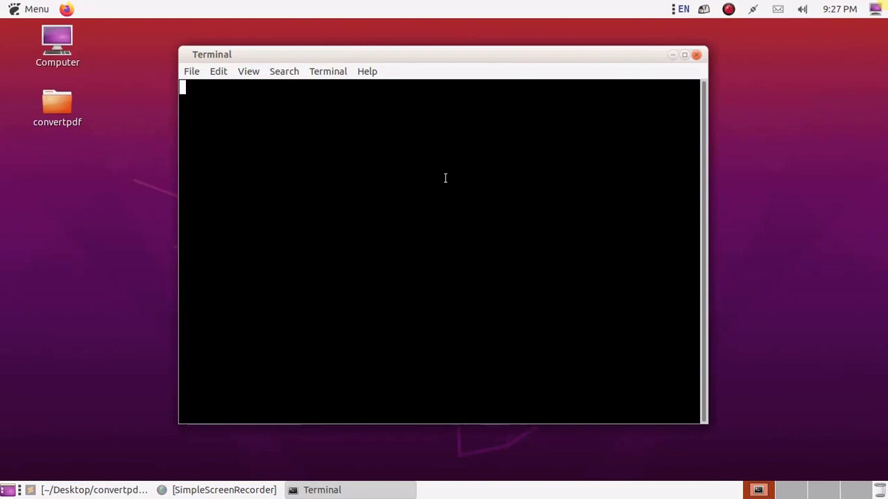
{"action": "type", "text": "cd"}
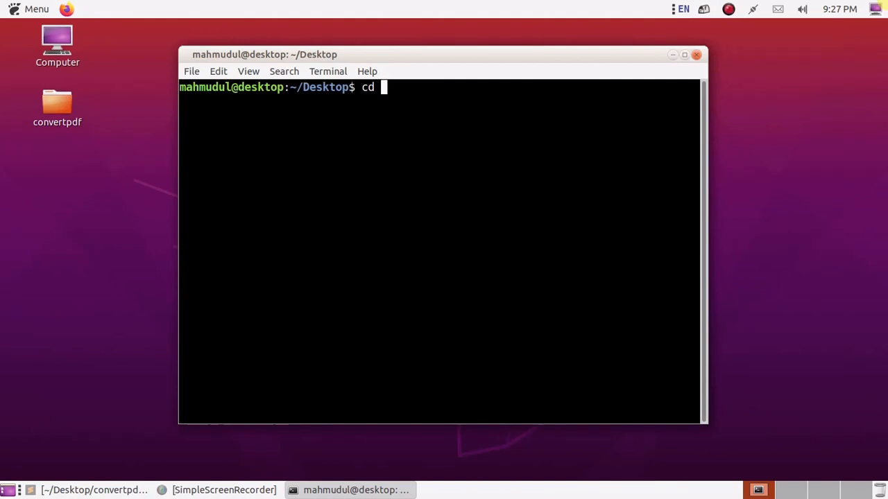
{"action": "type", "text": "convertpdf/"}
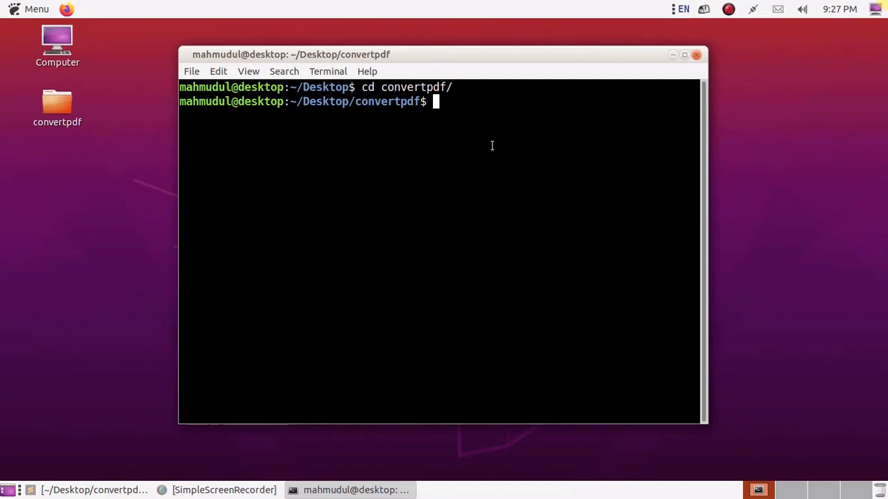
Step: Type the npm install command for jspdf and html2canvas without running it
{"action": "type", "text": "npm i"}
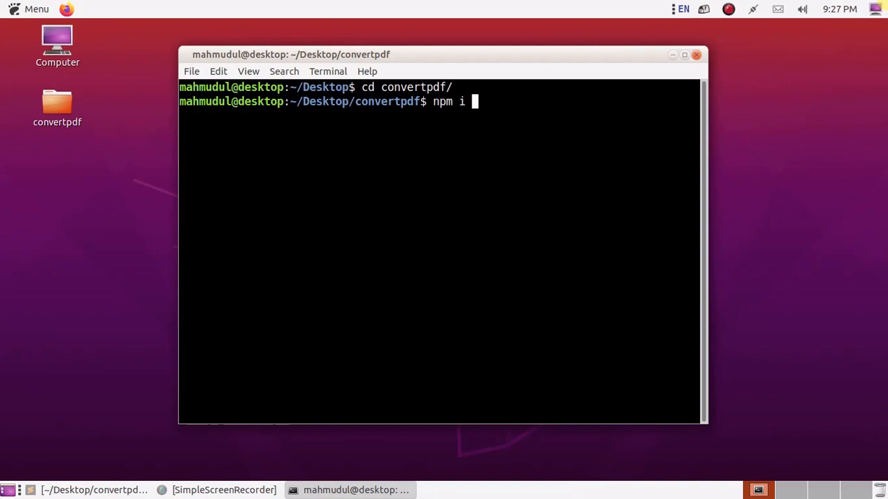
{"action": "type", "text": "jsp"}
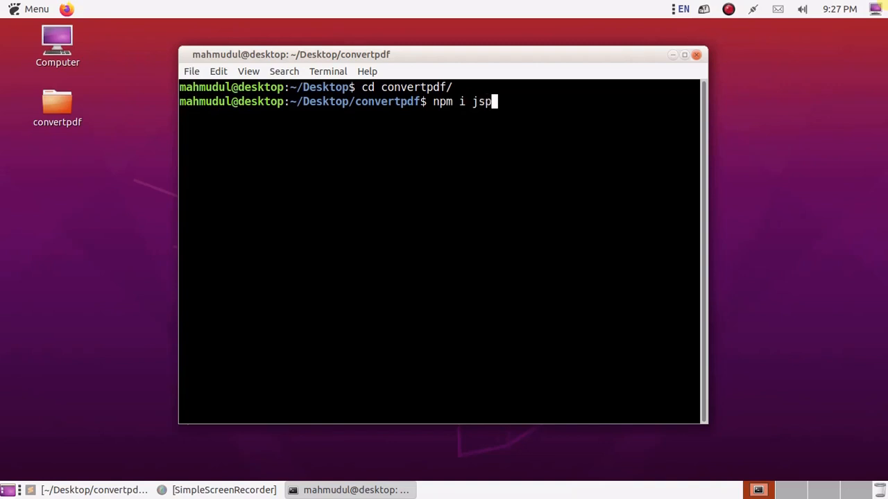
{"action": "type", "text": "df"}
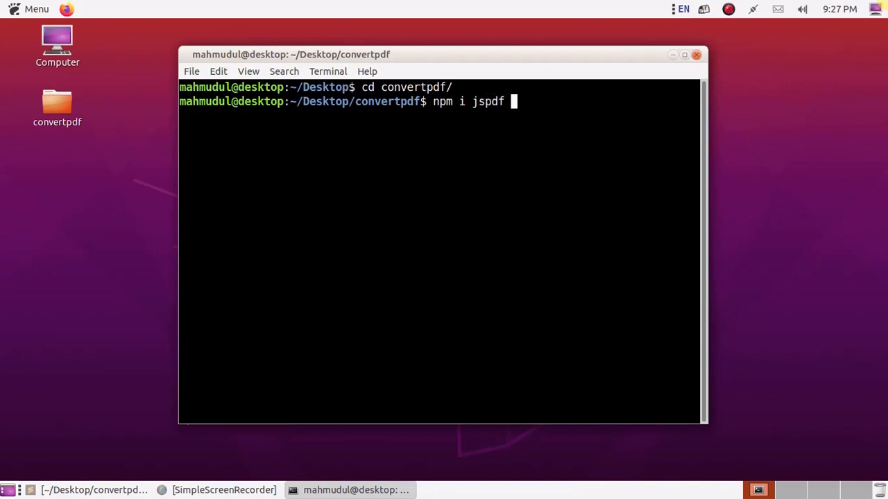
{"action": "type", "text": "html2"}
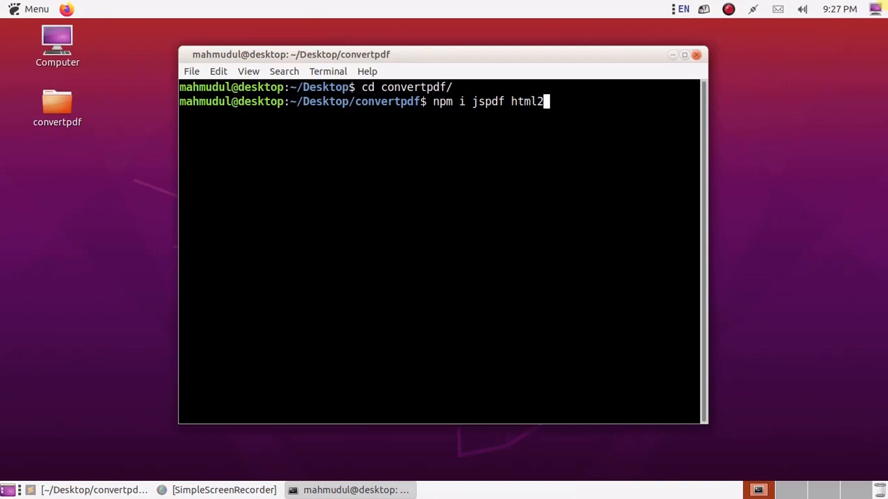
{"action": "type", "text": "canva"}
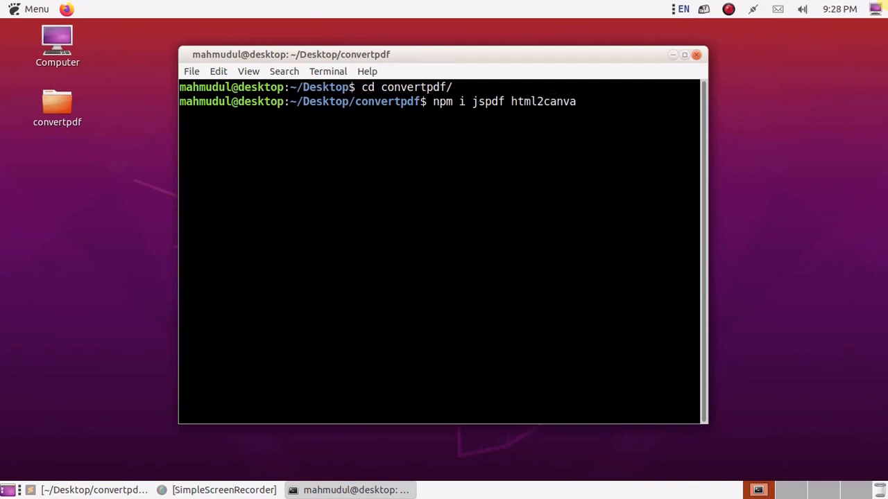
{"action": "type", "text": "s"}
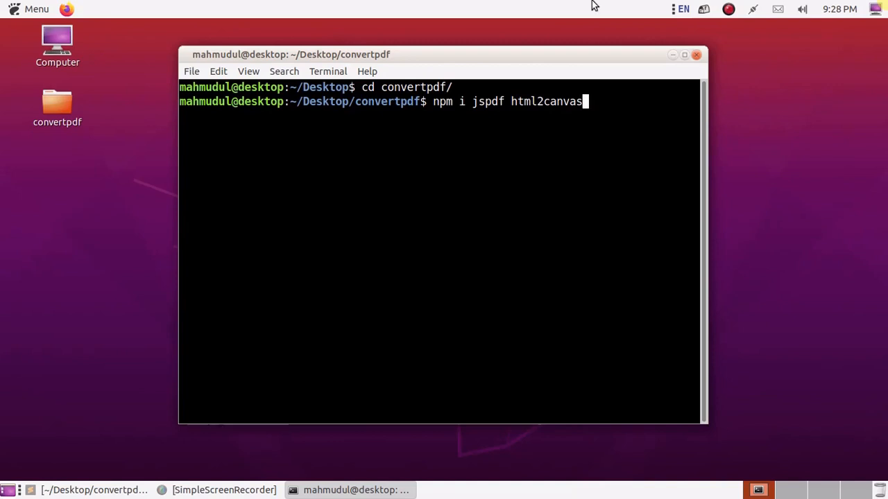
{"action": "mouse_move", "coordinate": [644, 121]}
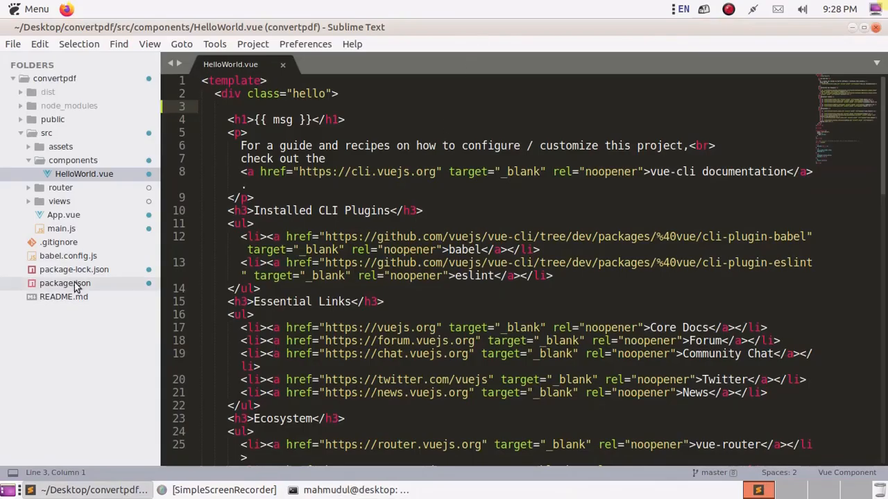
Step: Add an import of html2canvas from "html2canvas" at the top of the script block
{"action": "left_click", "coordinate": [64, 283]}
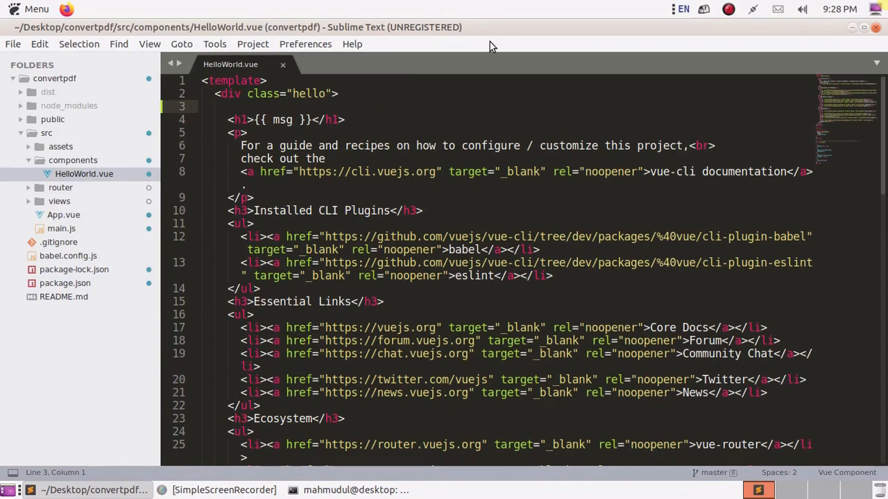
{"action": "mouse_move", "coordinate": [474, 199]}
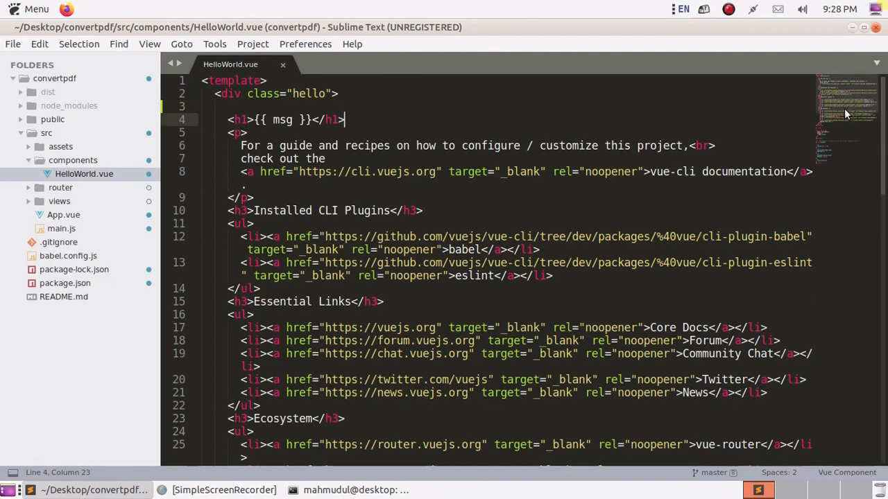
{"action": "scroll", "scroll_direction": "down", "scroll_amount": 3}
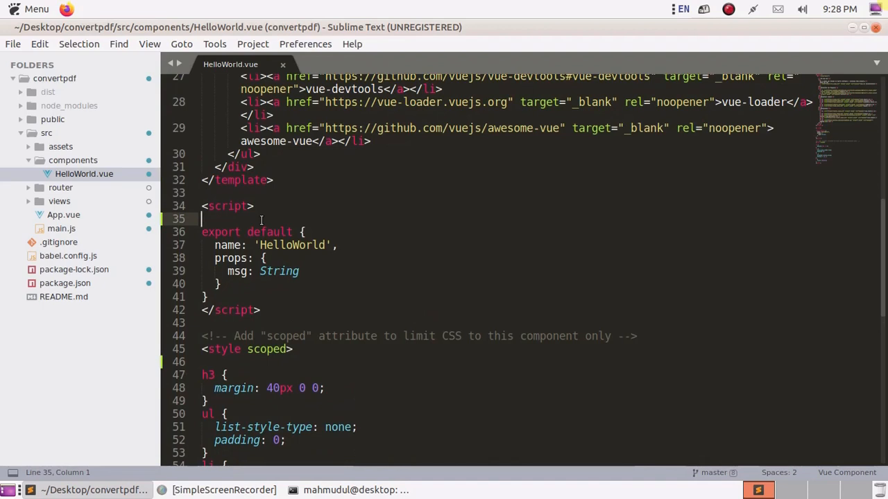
{"action": "type", "text": "impo"}
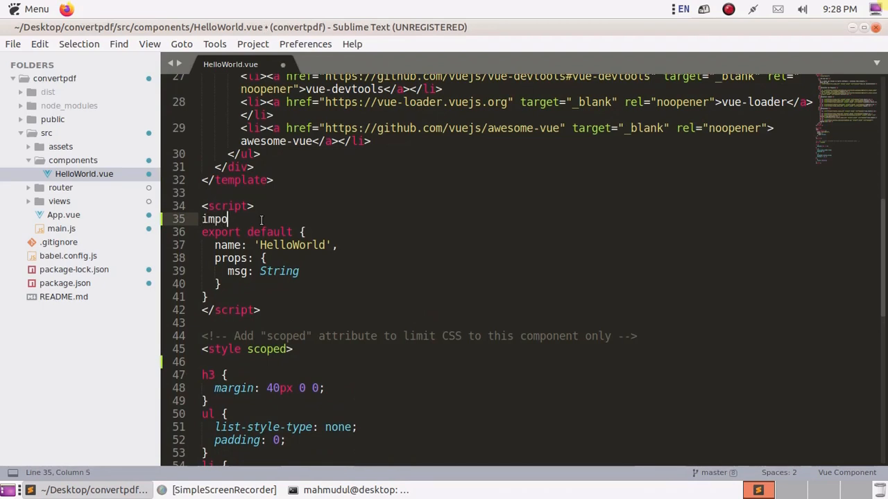
{"action": "type", "text": "rt"}
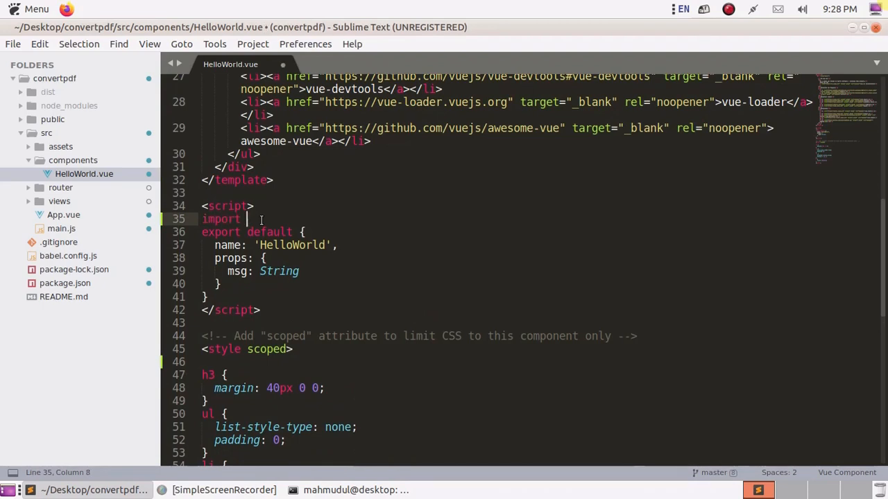
{"action": "type", "text": "htm"}
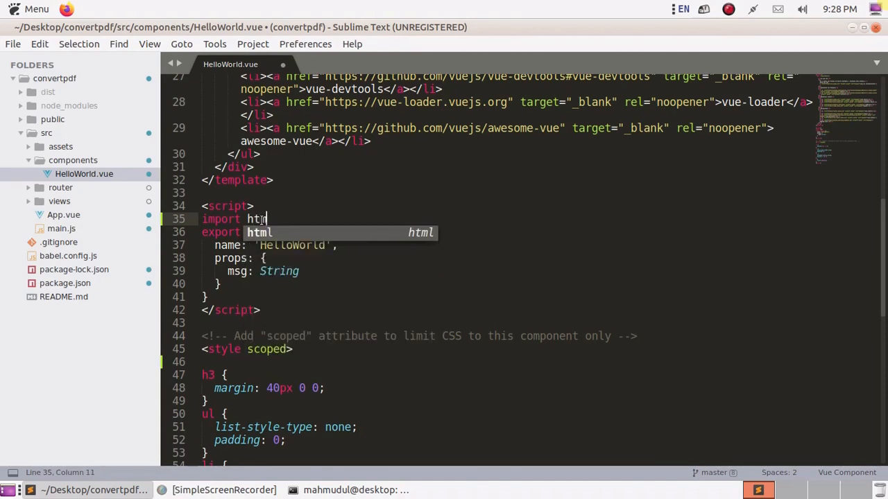
{"action": "type", "text": "l2can"}
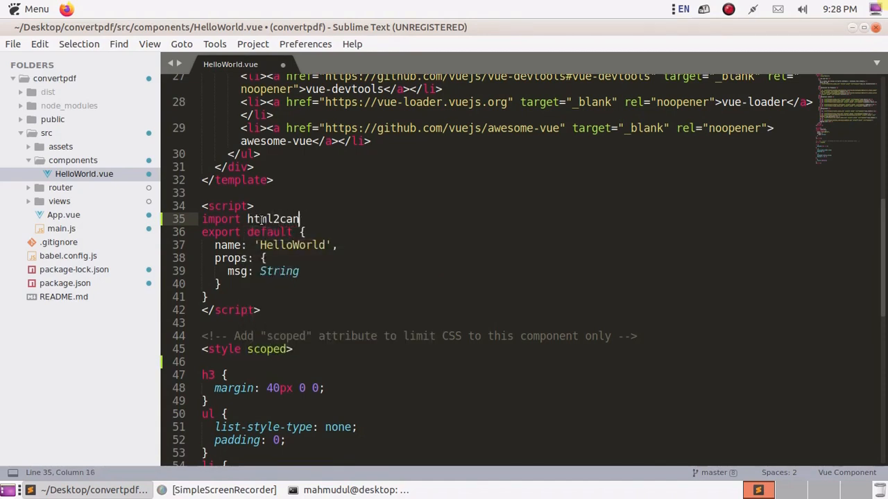
{"action": "type", "text": "vas"}
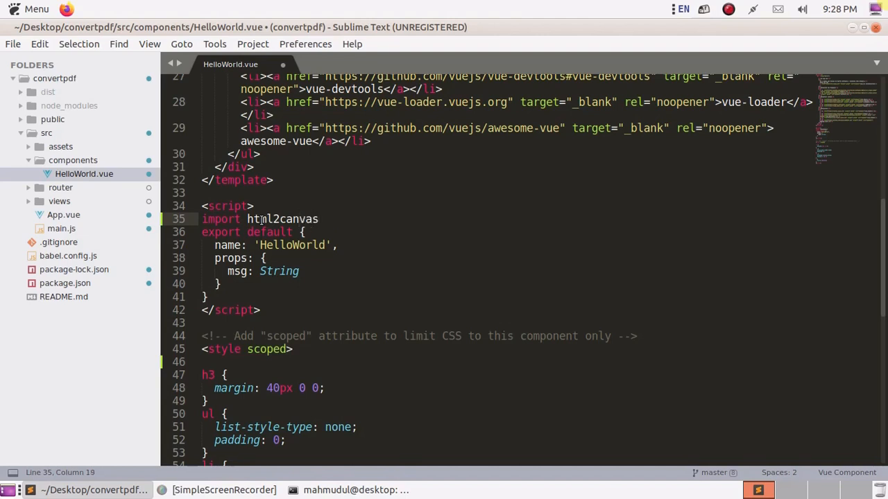
{"action": "type", "text": "f"}
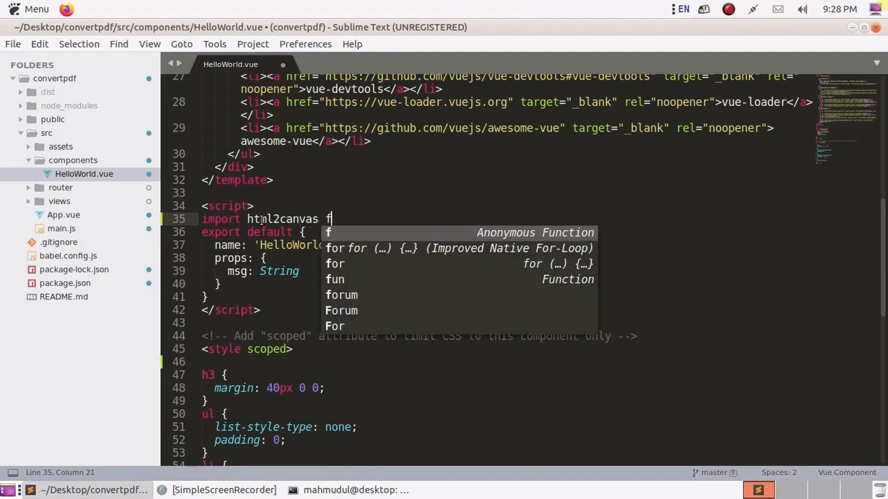
{"action": "type", "text": "from \"\""}
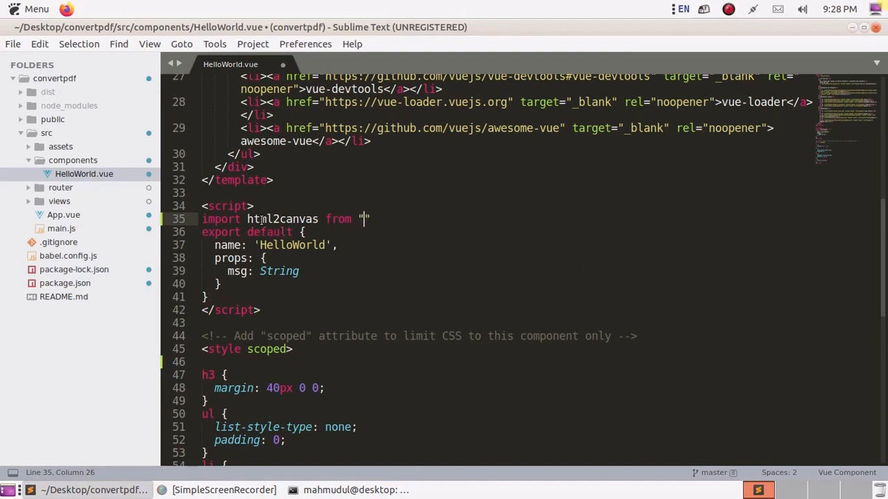
{"action": "type", "text": "html2canvas"}
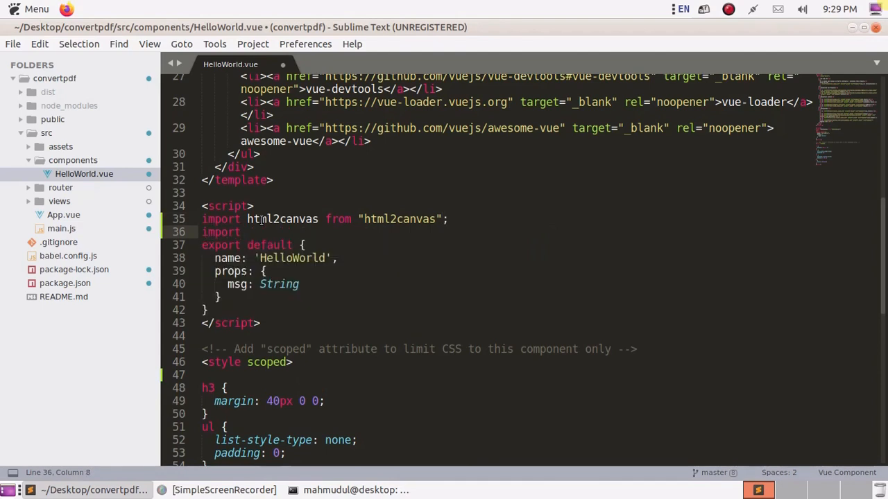
Step: Add the jsPDF import line below it
{"action": "type", "text": "js"}
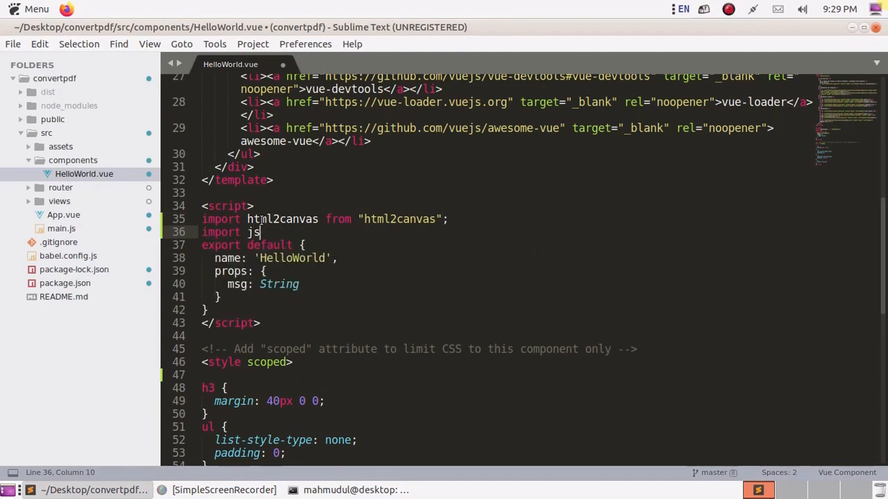
{"action": "type", "text": "apdf"}
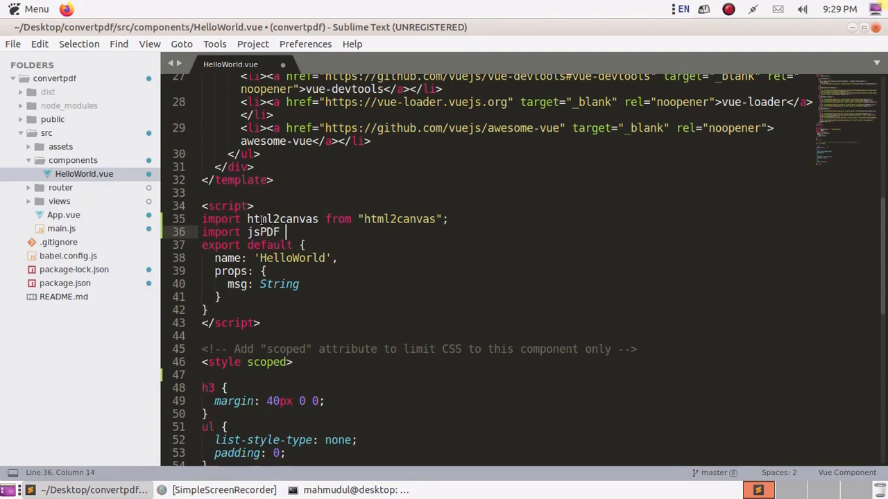
{"action": "type", "text": "from \"jspdf\";"}
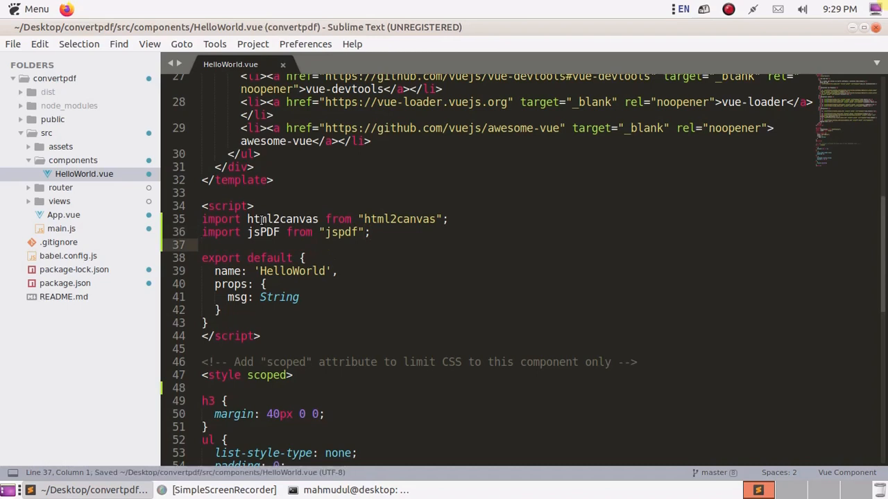
Step: Add a methods block with an empty makePDF() function after props and save
{"action": "scroll", "scroll_direction": "down", "scroll_amount": 3}
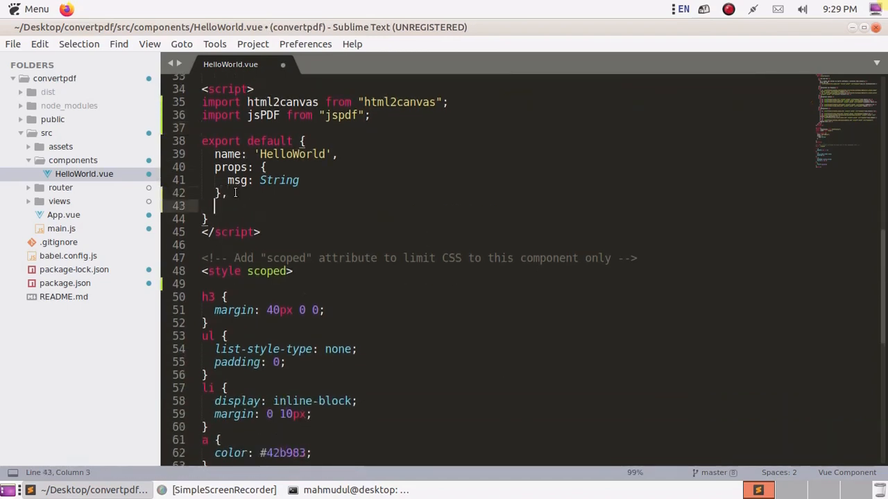
{"action": "type", "text": "met"}
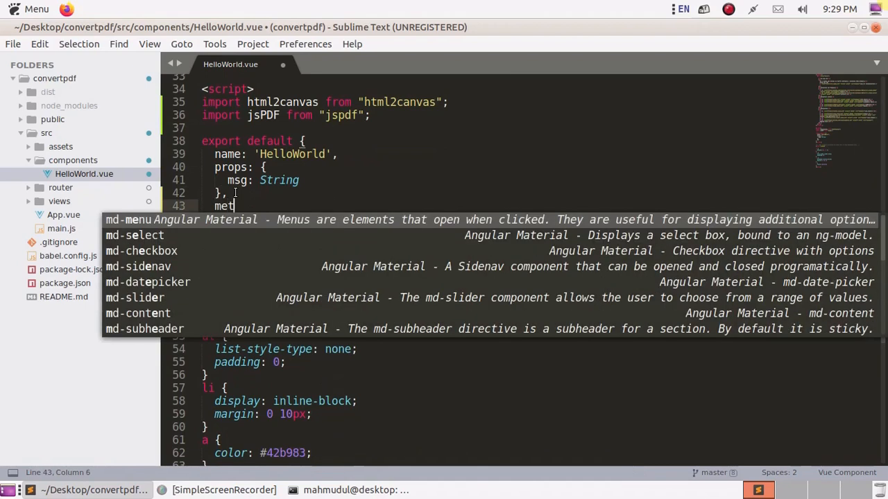
{"action": "type", "text": "hods: {"}
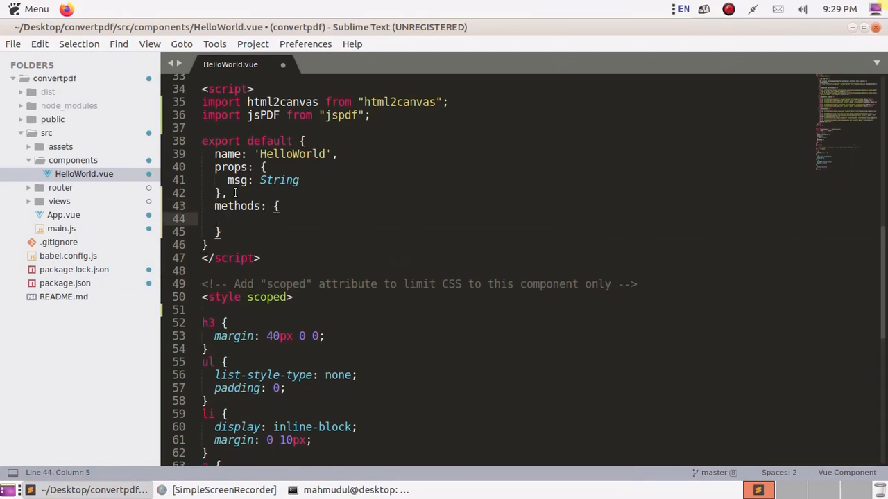
{"action": "type", "text": "m"}
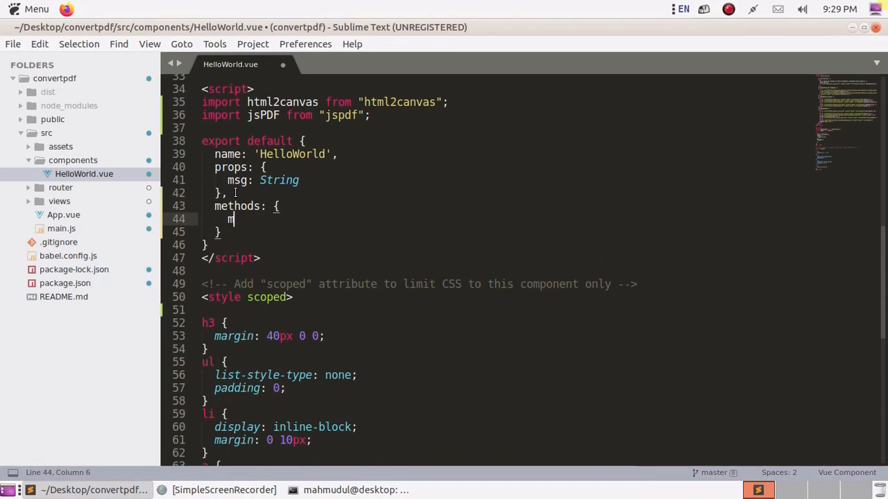
{"action": "type", "text": "akePDF"}
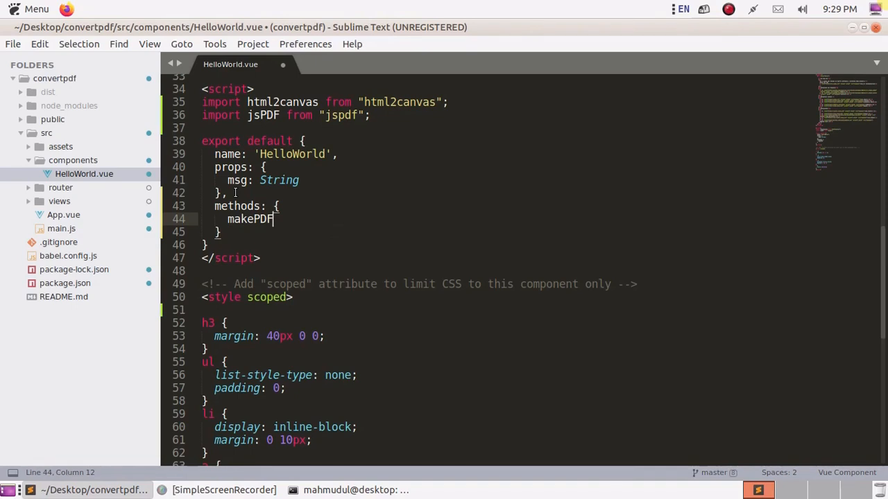
{"action": "type", "text": "() {"}
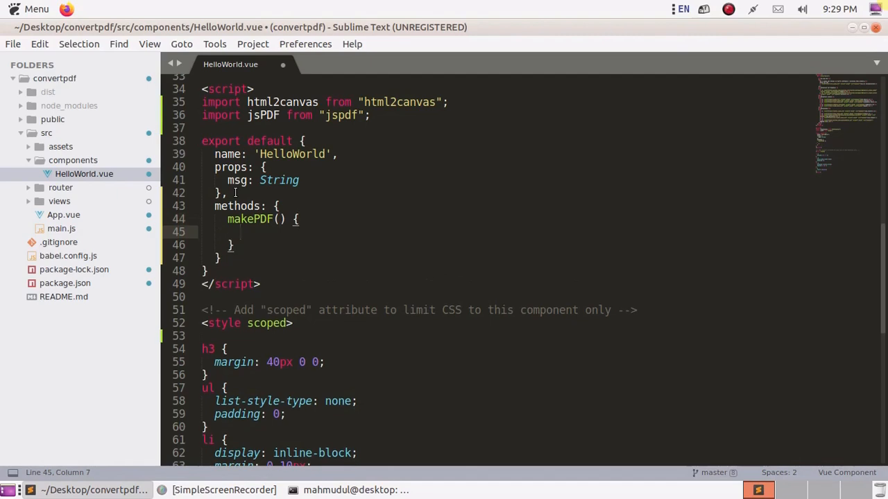
{"action": "key", "text": "ctrl+s"}
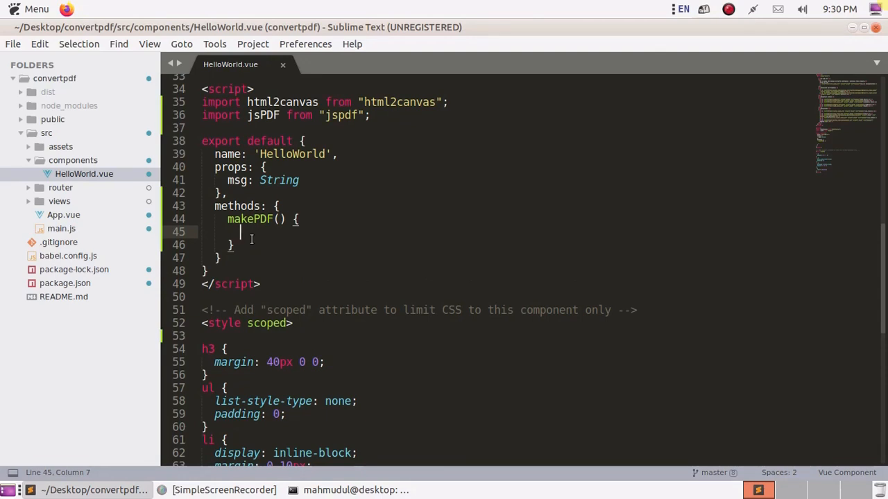
Step: Inside makePDF, assign window.html2canvas = html2canvas
{"action": "type", "text": "window."}
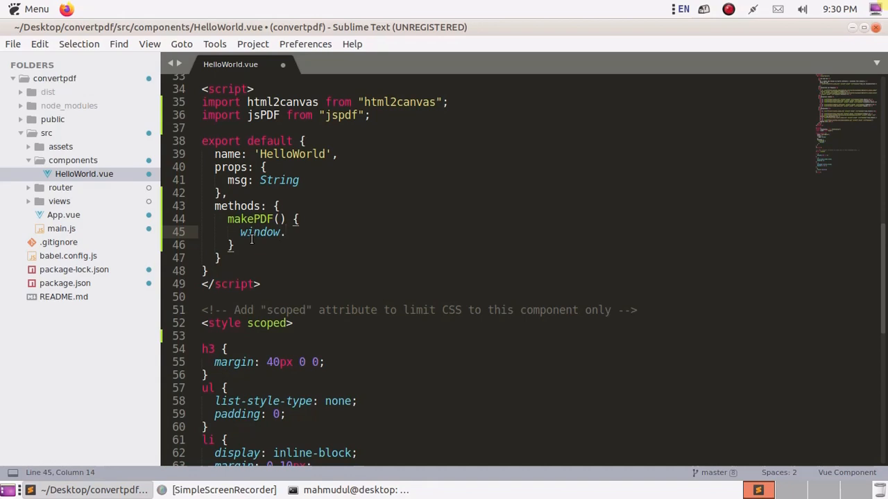
{"action": "type", "text": "html"}
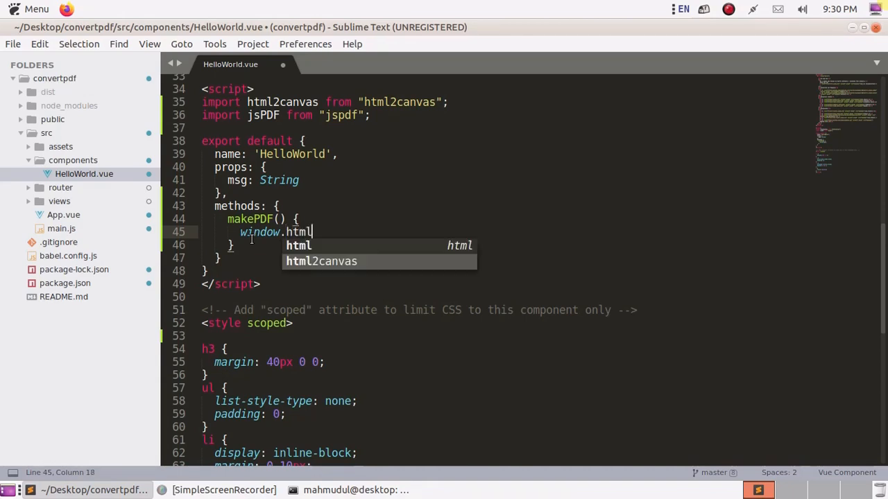
{"action": "type", "text": "2canvas ="}
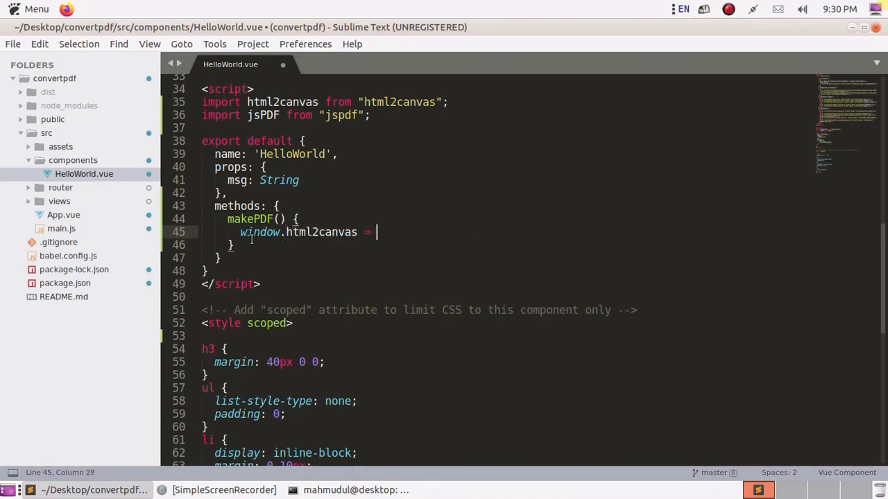
{"action": "type", "text": "html2canvas;"}
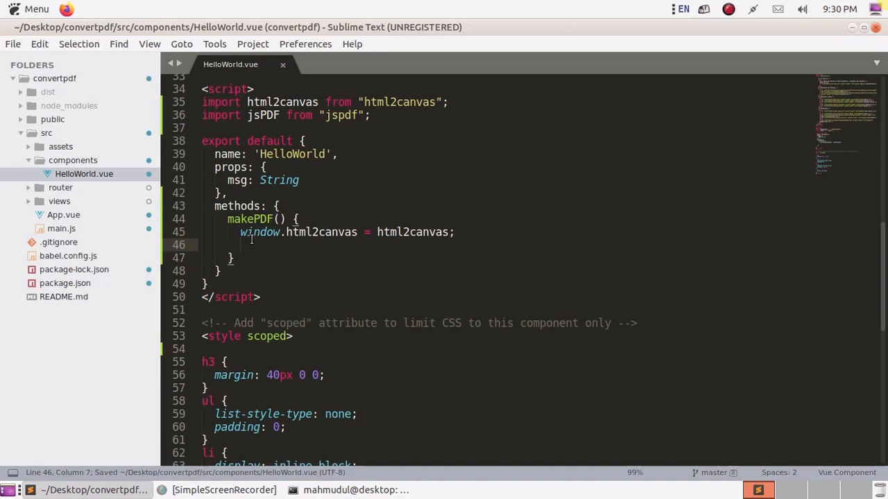
Step: Create var doc = new jsPDF("p", "pt", "a4") for a portrait A4 document in points
{"action": "type", "text": "var"}
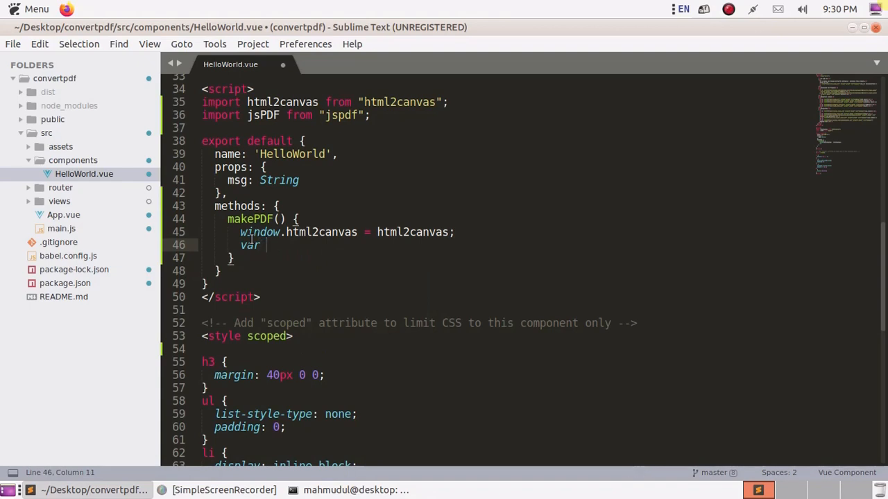
{"action": "type", "text": "doc ="}
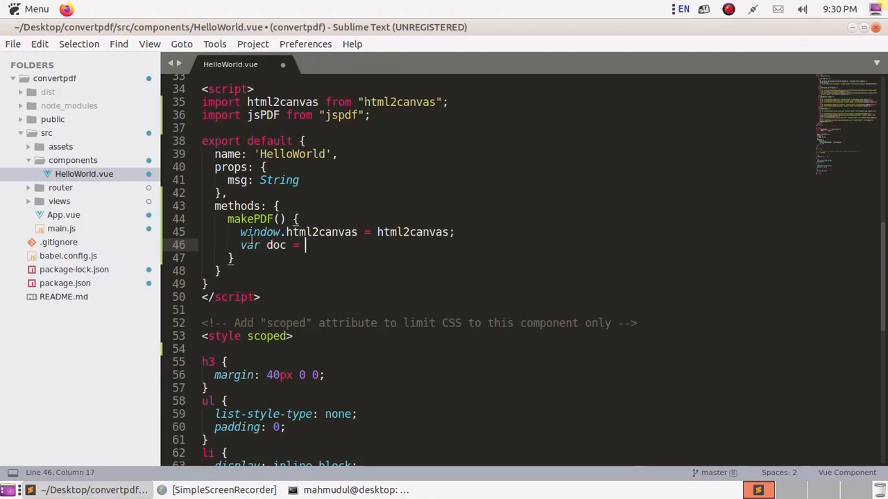
{"action": "type", "text": "new"}
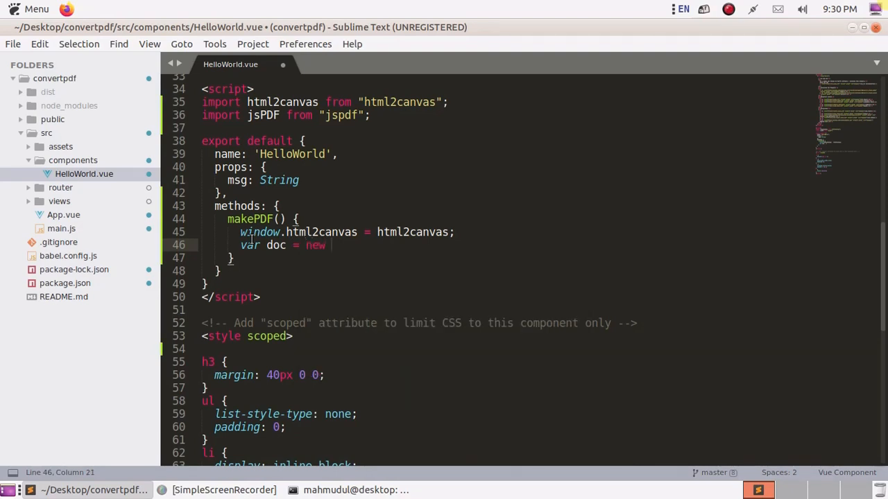
{"action": "type", "text": "jsPDF("}
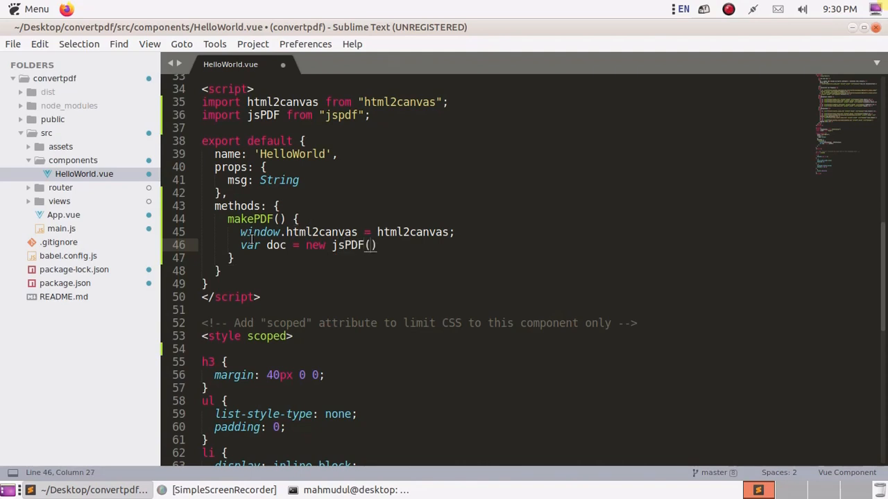
{"action": "type", "text": "\"\""}
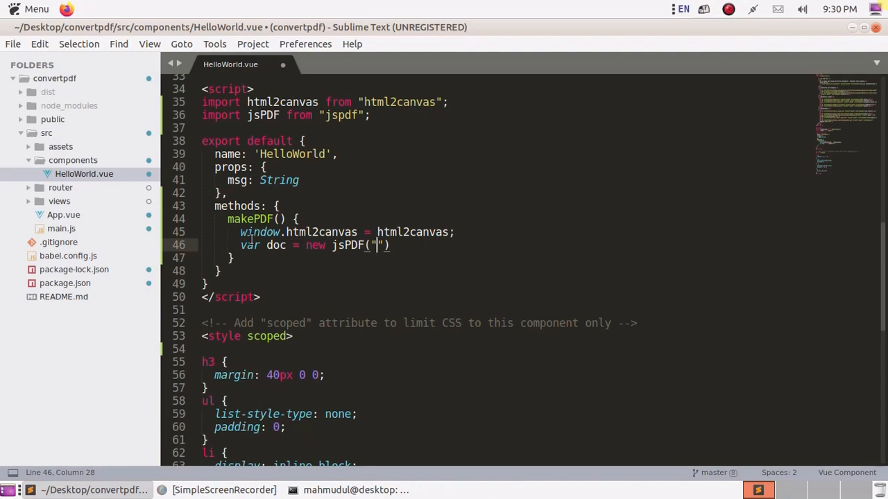
{"action": "type", "text": "p\","}
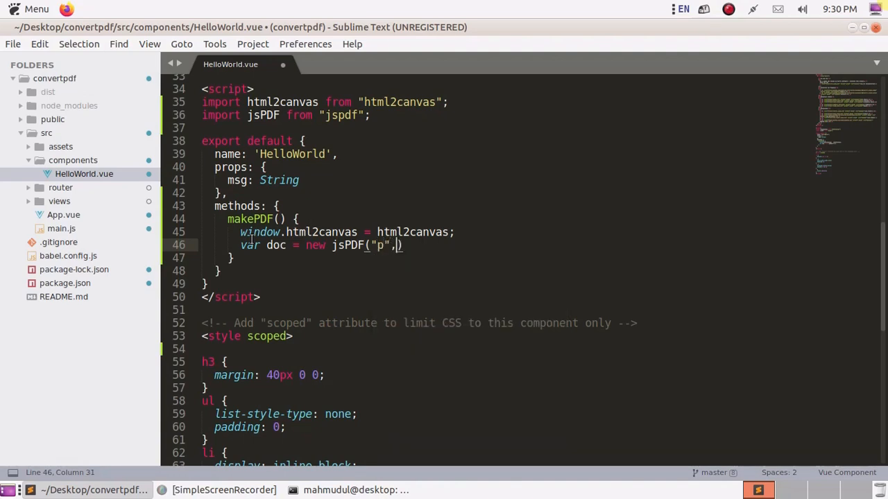
{"action": "type", "text": "\"\""}
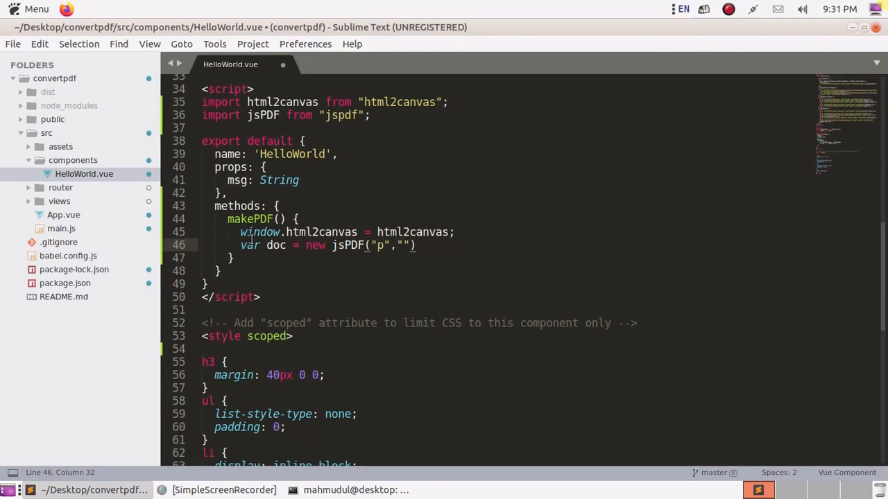
{"action": "type", "text": "pt"}
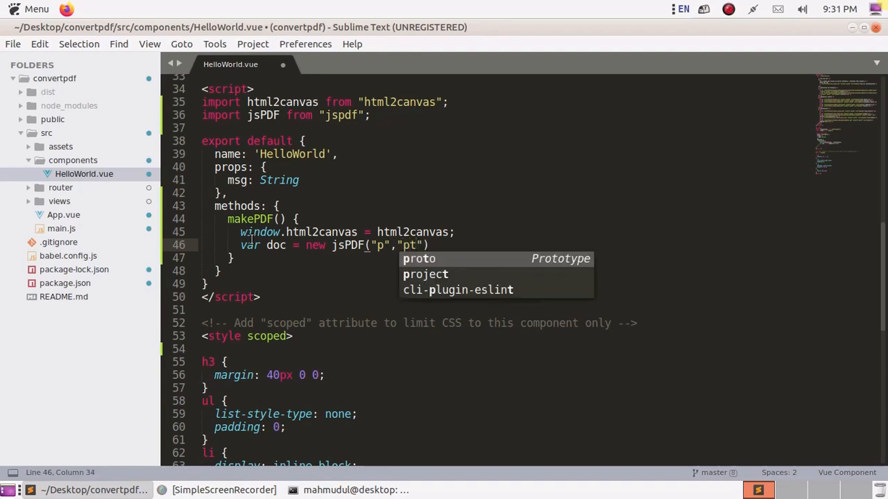
{"action": "type", "text": ","}
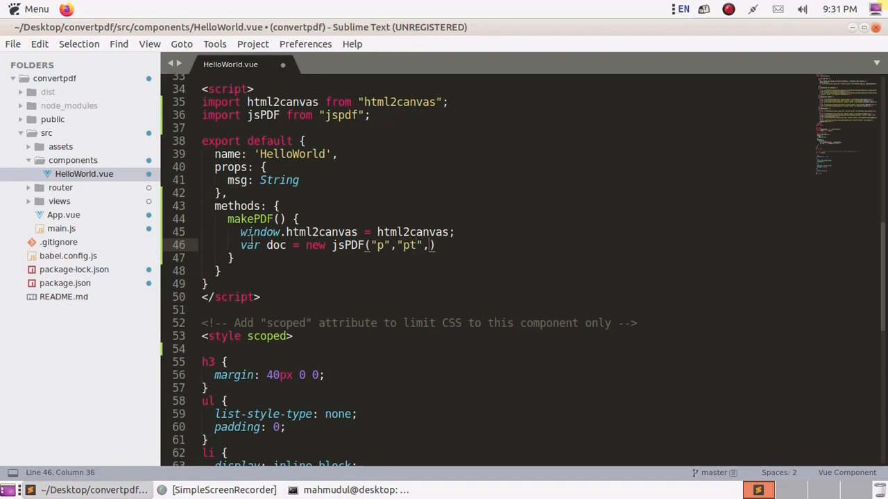
{"action": "type", "text": "\"\""}
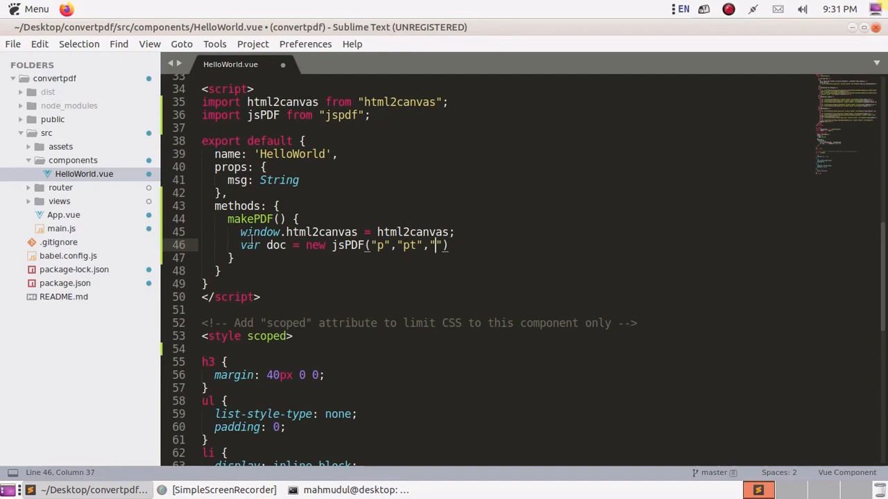
{"action": "type", "text": "p"}
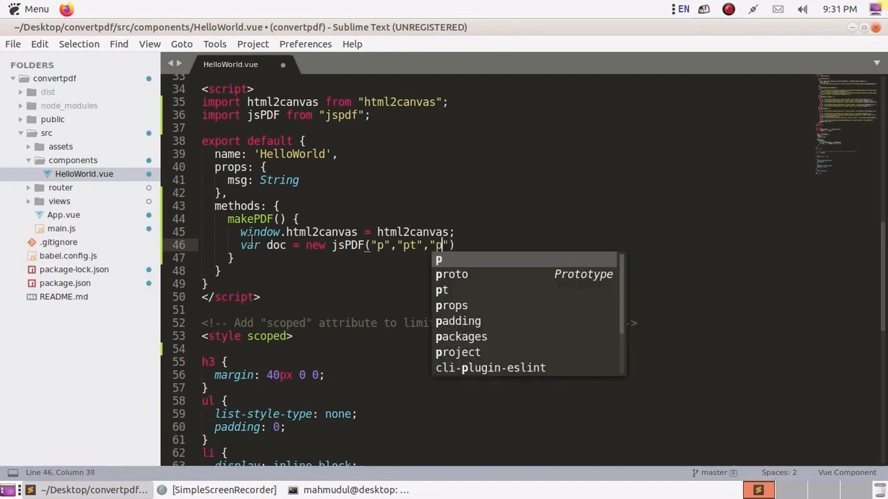
{"action": "type", "text": "a4"}
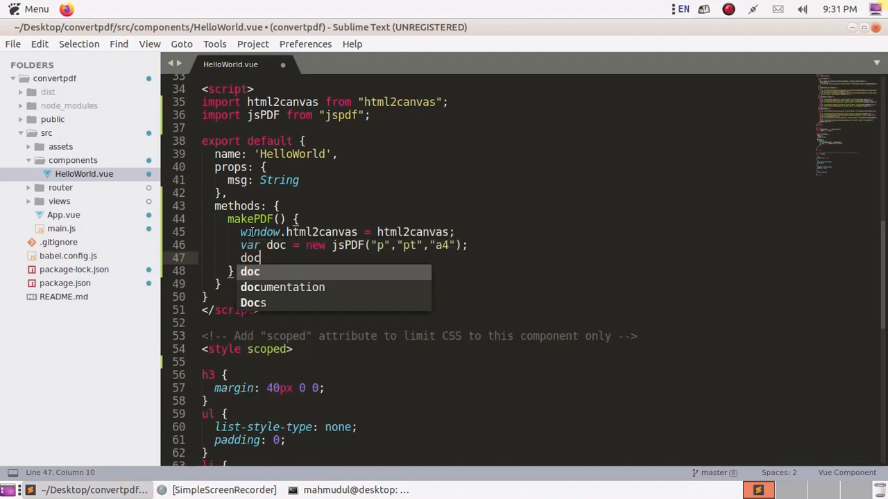
{"action": "type", "text": "."}
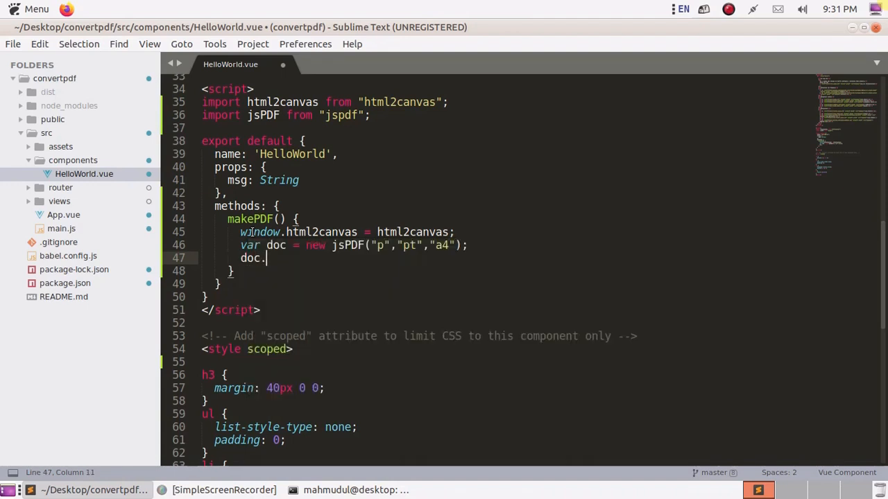
{"action": "type", "text": "ht"}
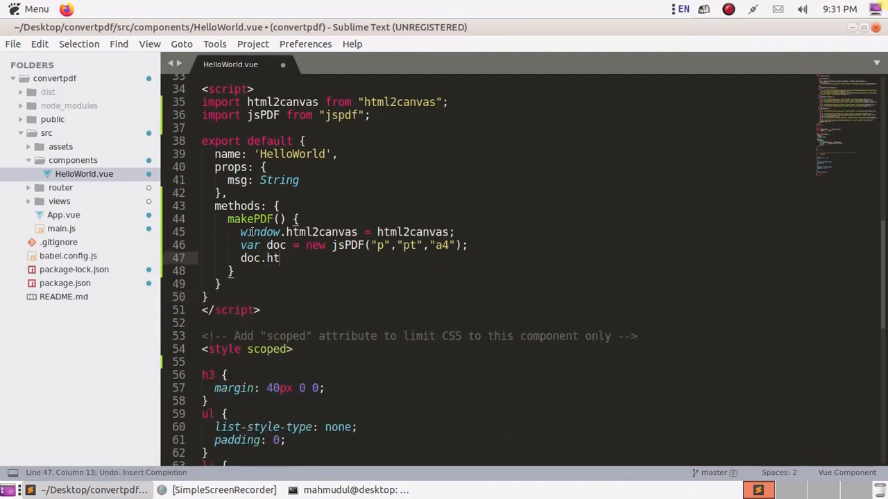
{"action": "type", "text": "ml"}
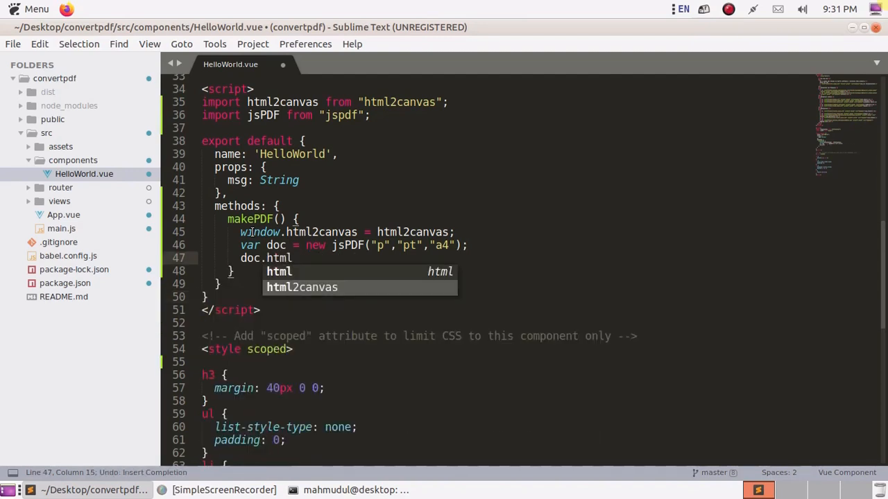
{"action": "type", "text": "("}
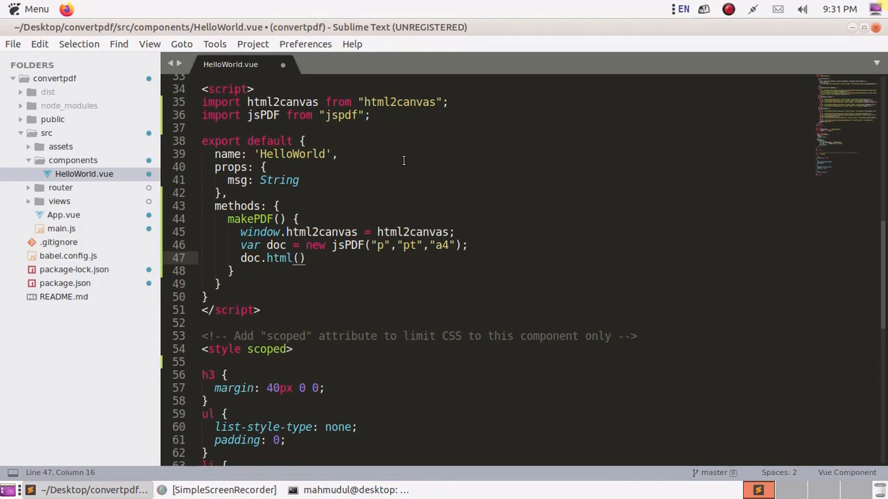
{"action": "type", "text": "docu"}
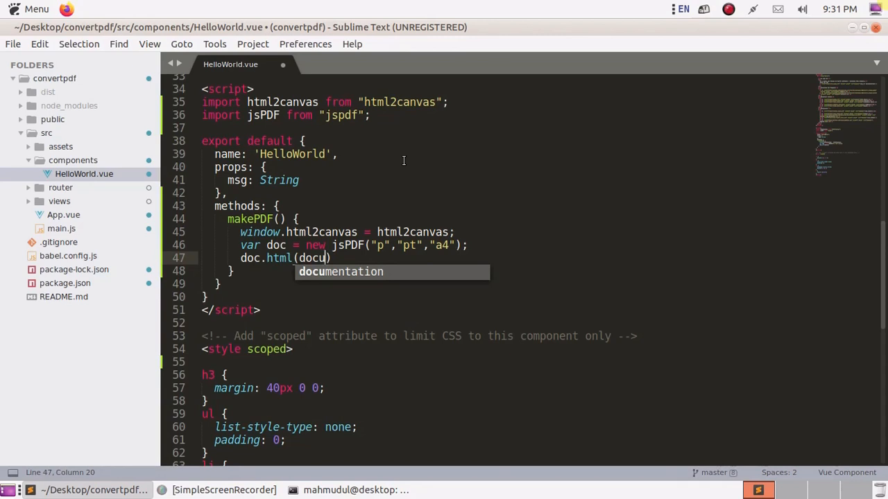
{"action": "type", "text": "men"}
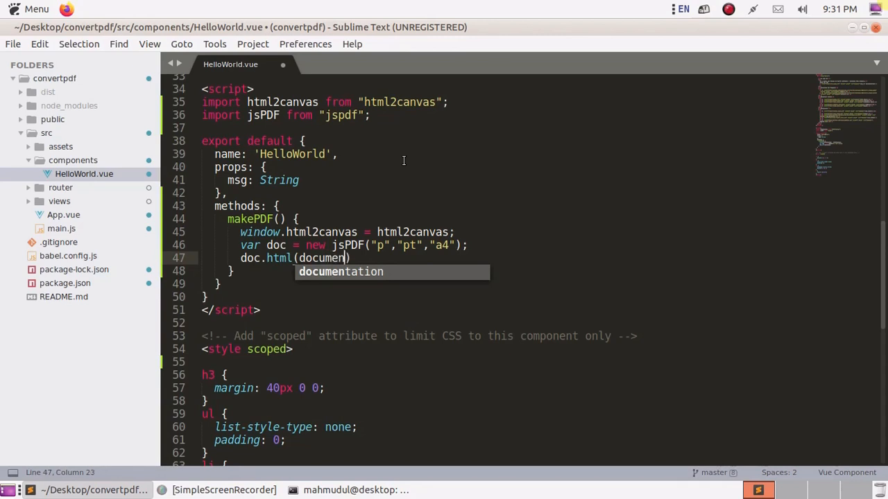
{"action": "type", "text": "."}
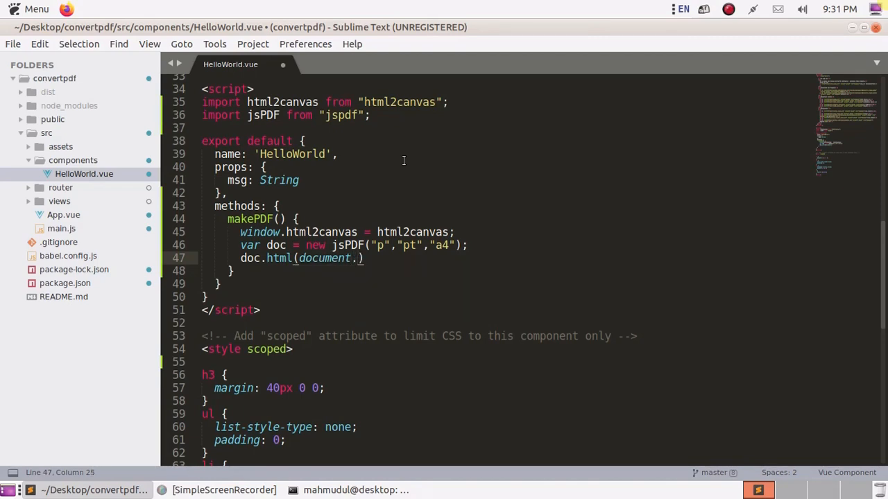
{"action": "type", "text": "querySelector"}
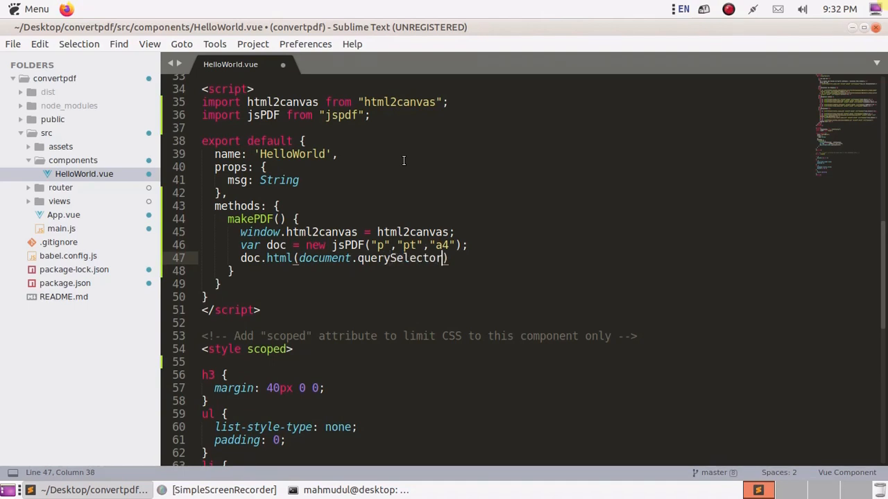
{"action": "type", "text": "(\"#\""}
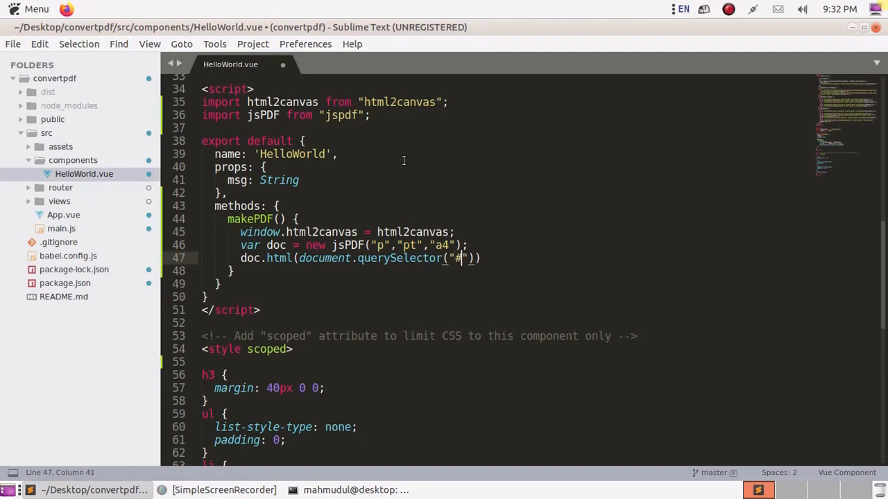
{"action": "type", "text": "app"}
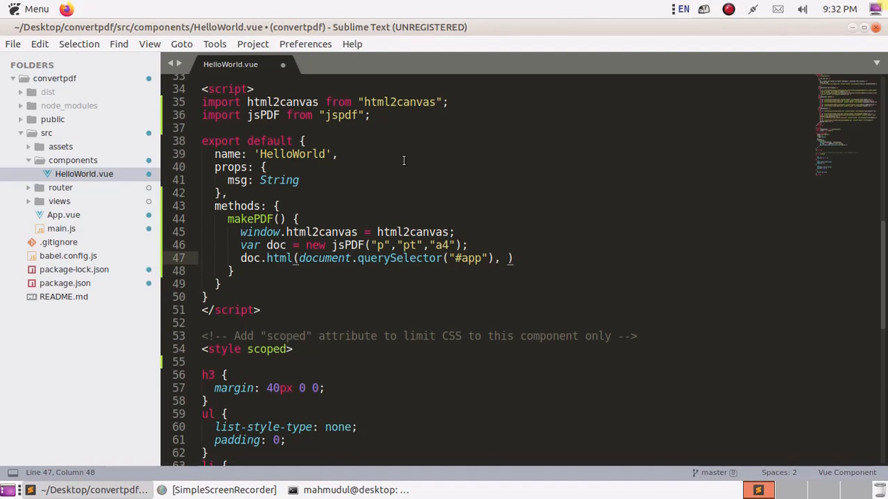
{"action": "type", "text": "{"}
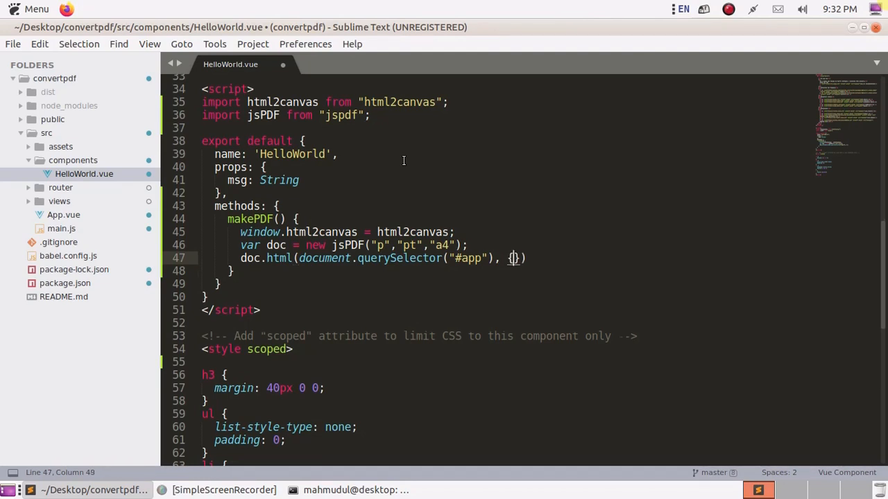
{"action": "type", "text": "});"}
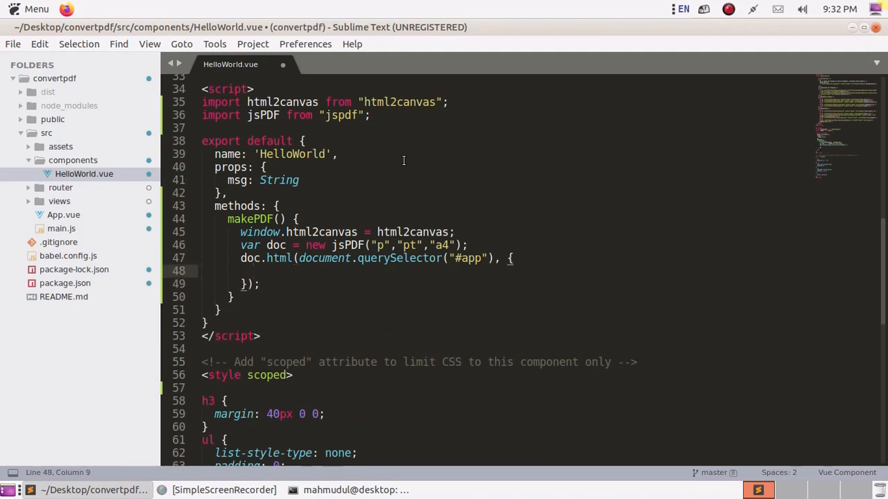
{"action": "type", "text": "c"}
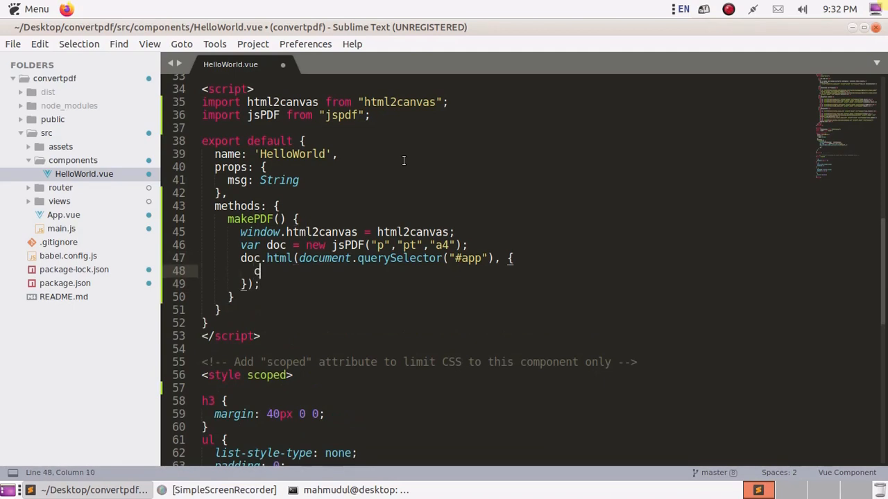
{"action": "type", "text": "class"}
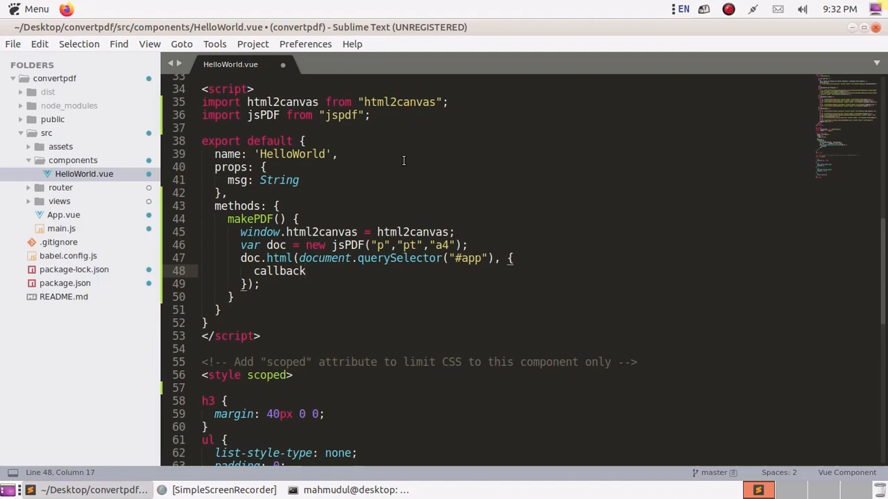
{"action": "type", "text": ": func"}
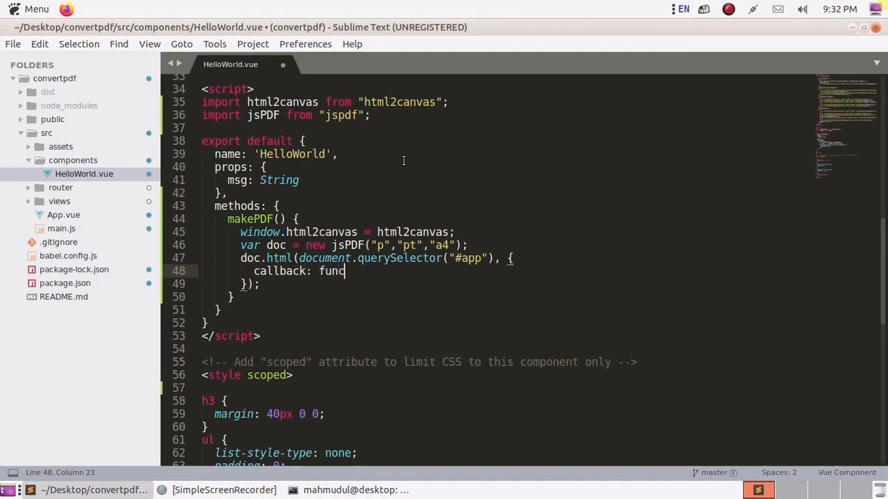
{"action": "type", "text": "tiob"}
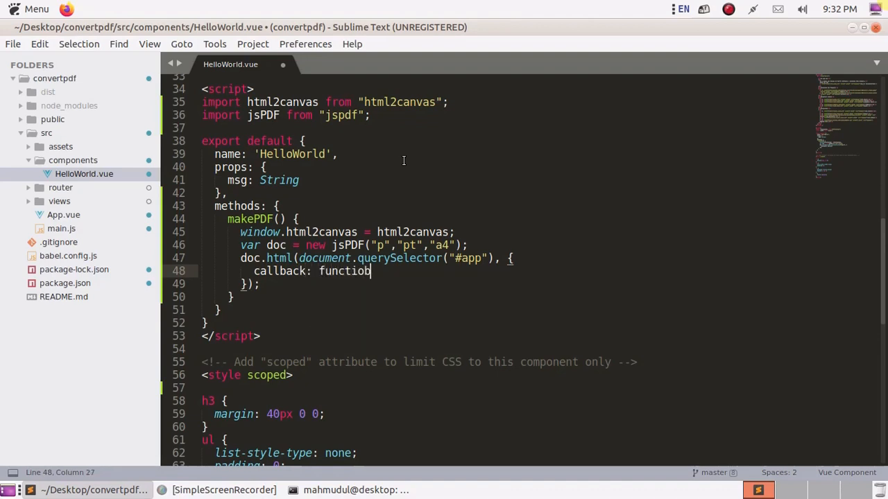
{"action": "type", "text": "n()"}
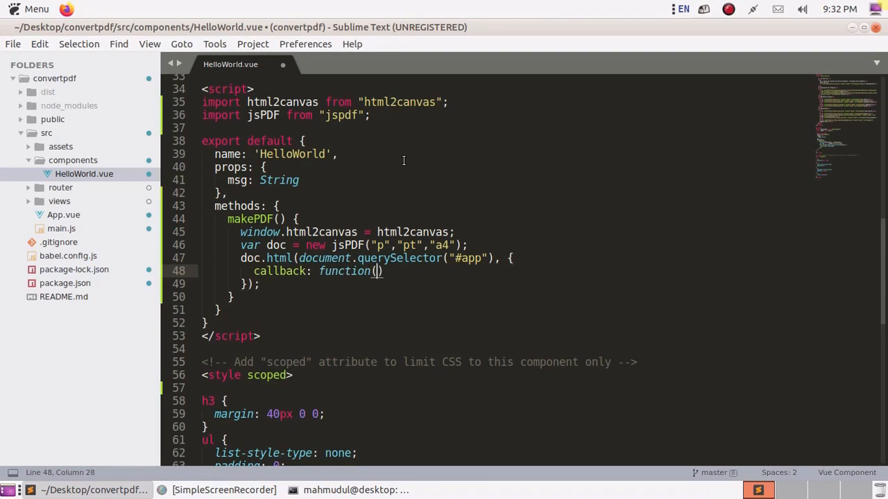
{"action": "type", "text": "pdf"}
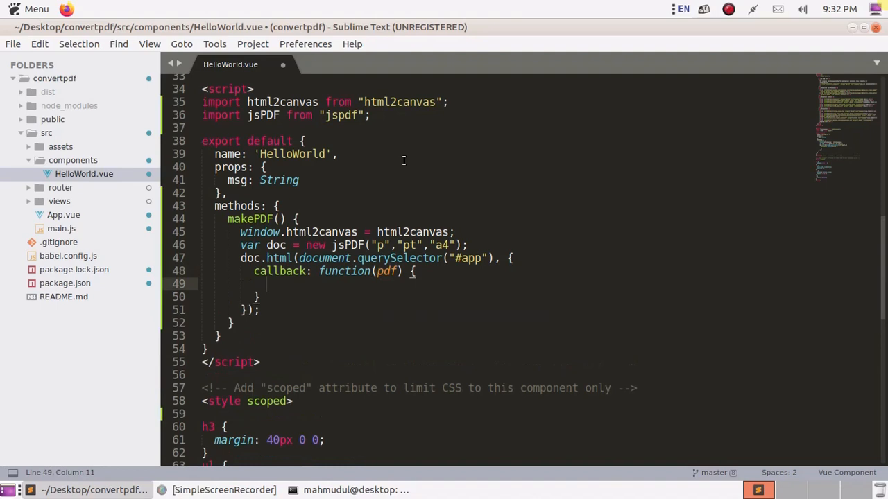
{"action": "type", "text": "p"}
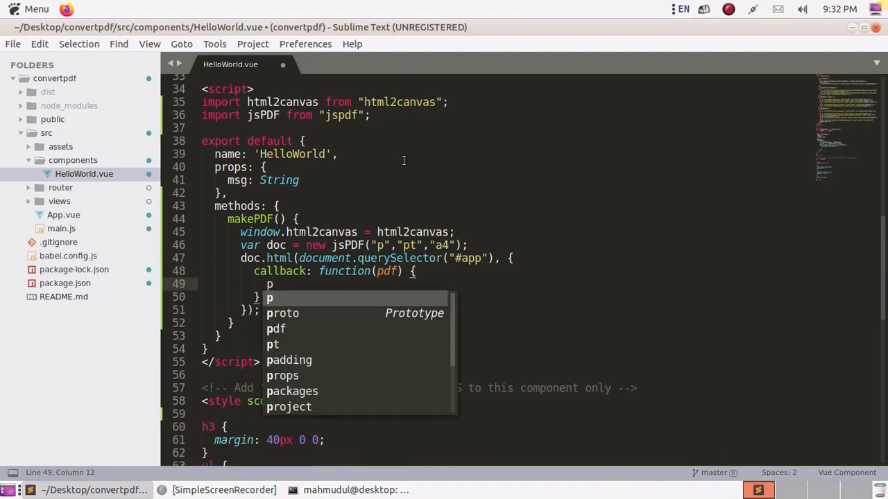
{"action": "type", "text": "df"}
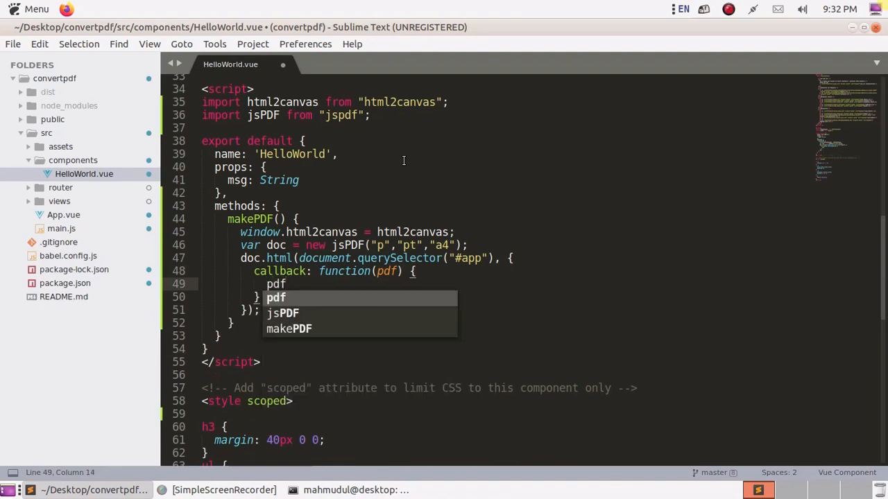
{"action": "type", "text": ".sa"}
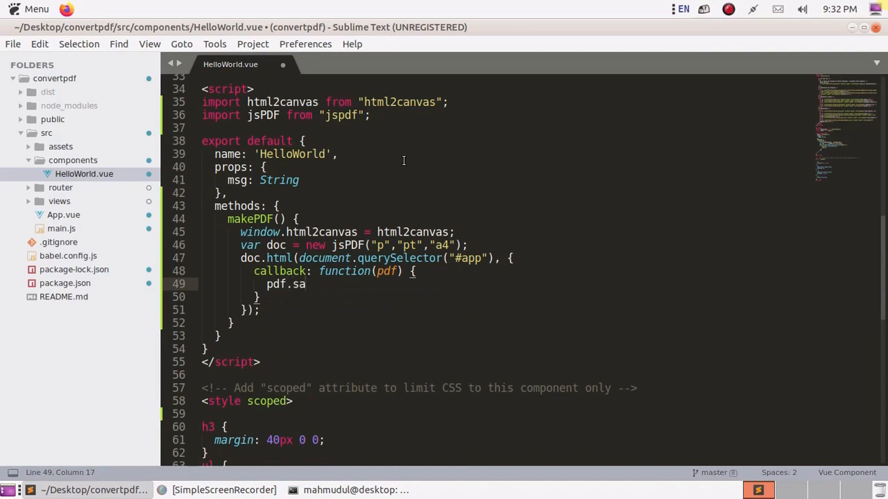
{"action": "type", "text": "ve()"}
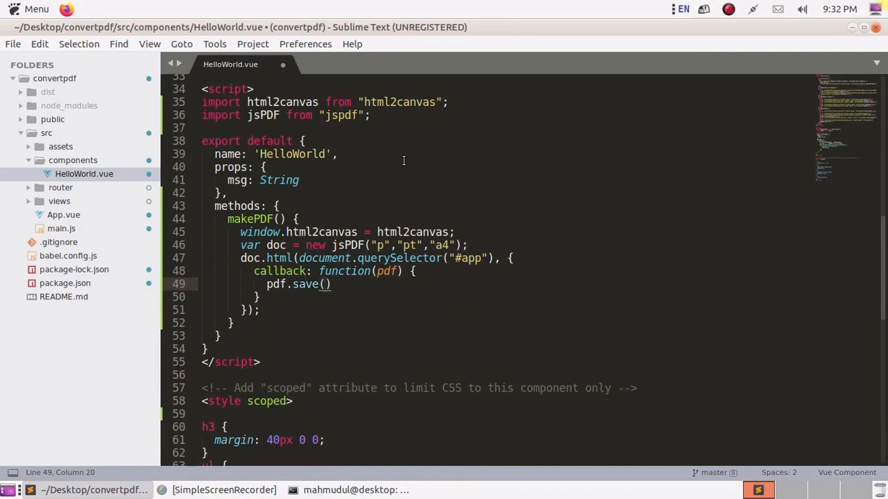
{"action": "type", "text": "\"\""}
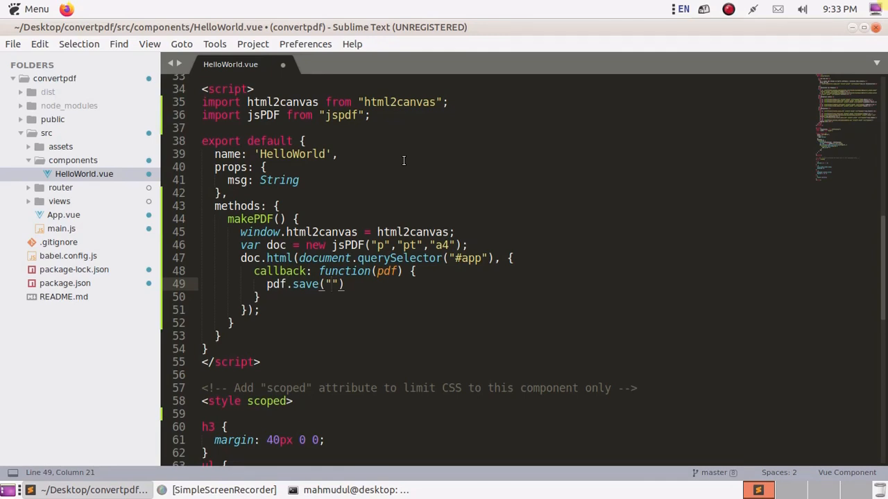
{"action": "type", "text": "m"}
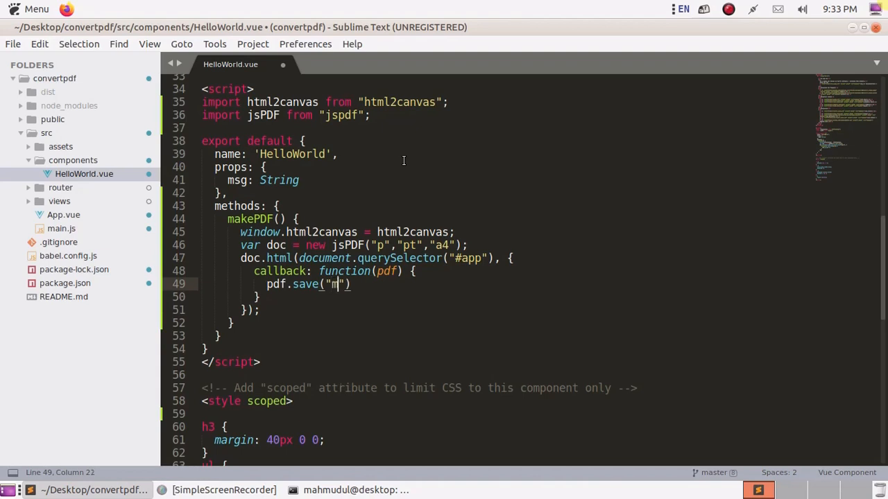
{"action": "type", "text": "ypdf."}
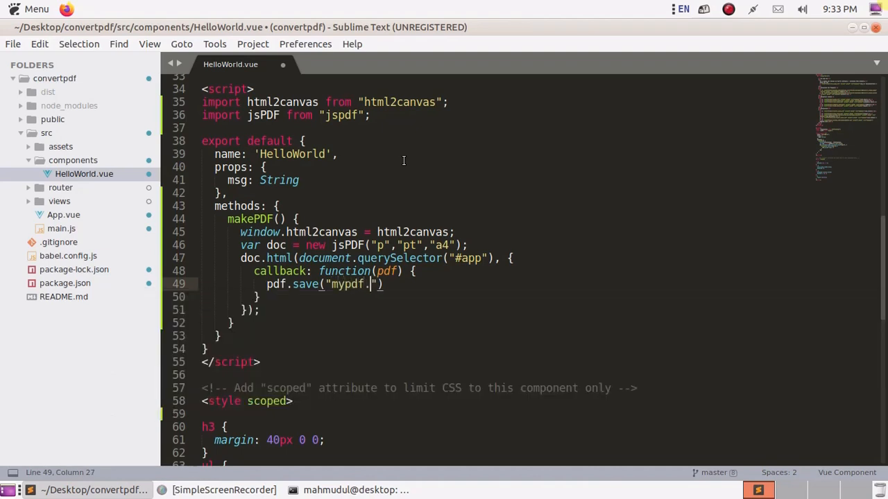
{"action": "type", "text": "pdf"}
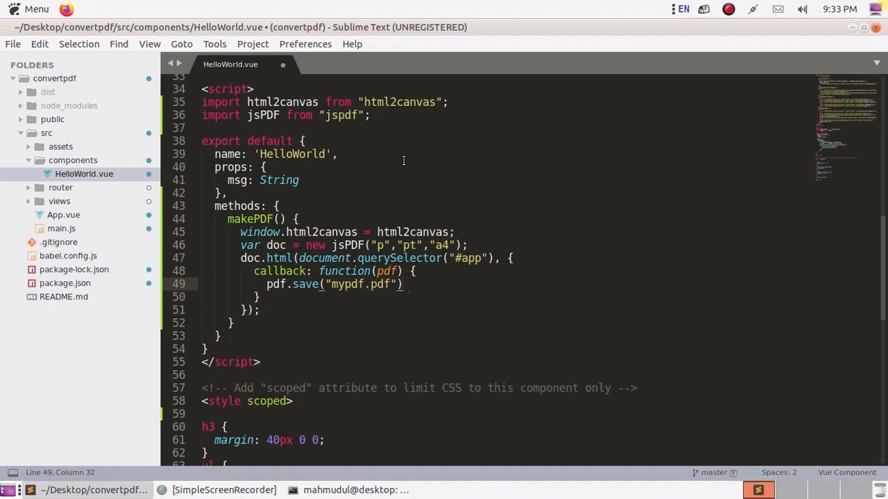
{"action": "type", "text": ";;"}
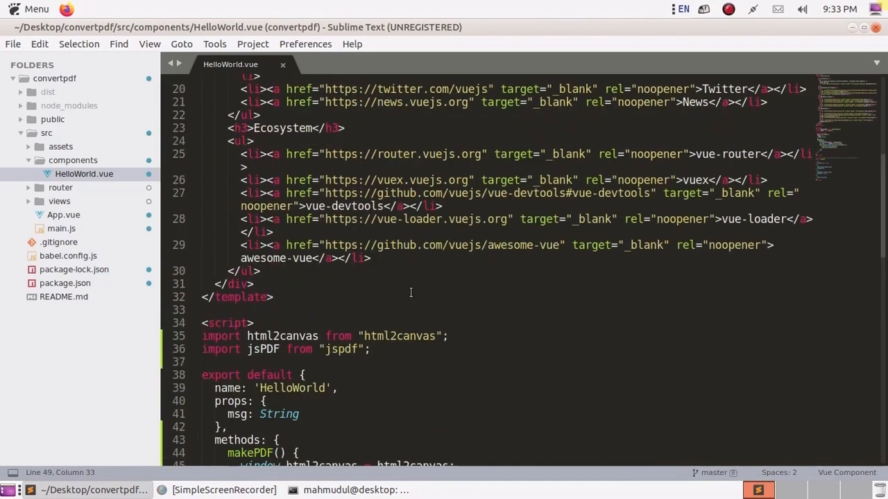
{"action": "left_click", "coordinate": [260, 270]}
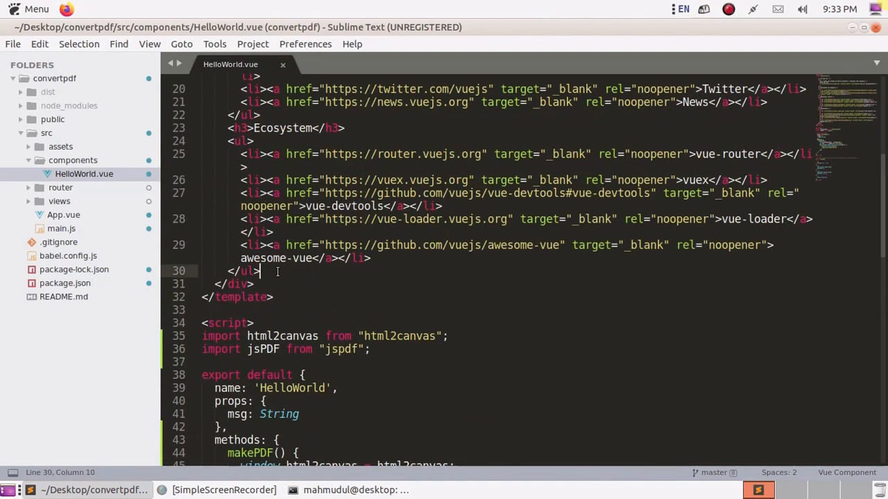
{"action": "key", "text": "Enter"}
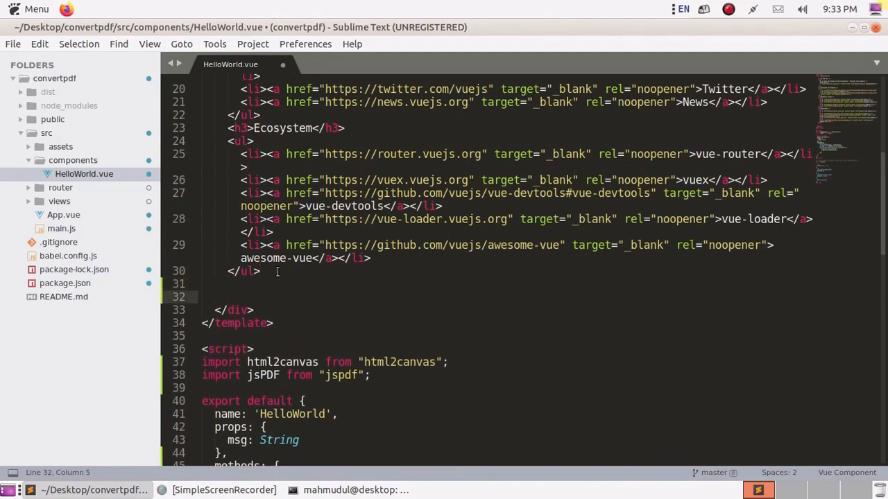
{"action": "type", "text": "<"}
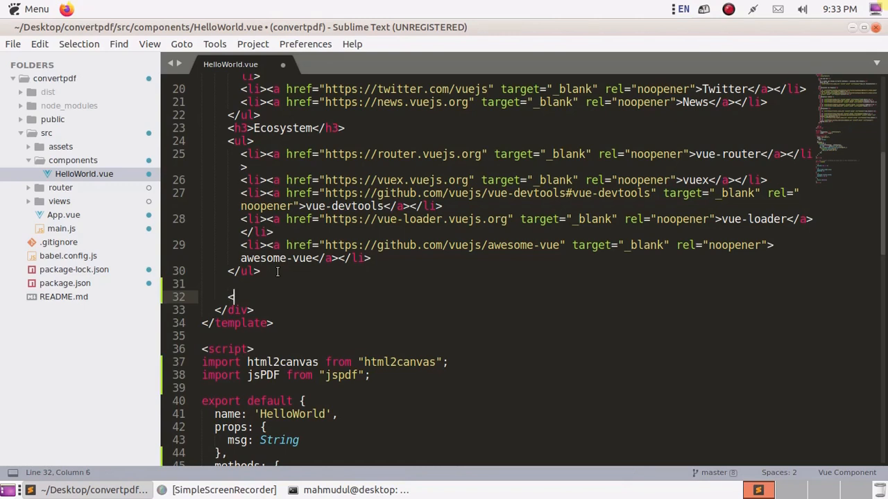
{"action": "type", "text": "button>Make </button>"}
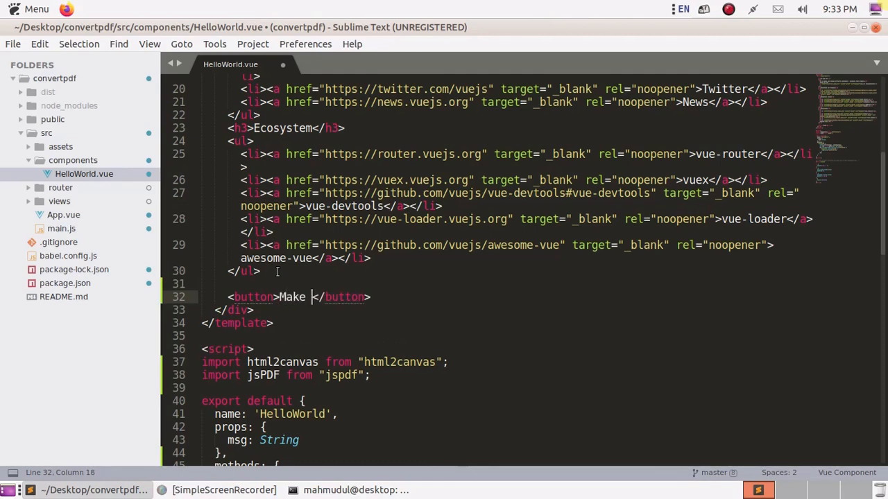
{"action": "type", "text": "PDF"}
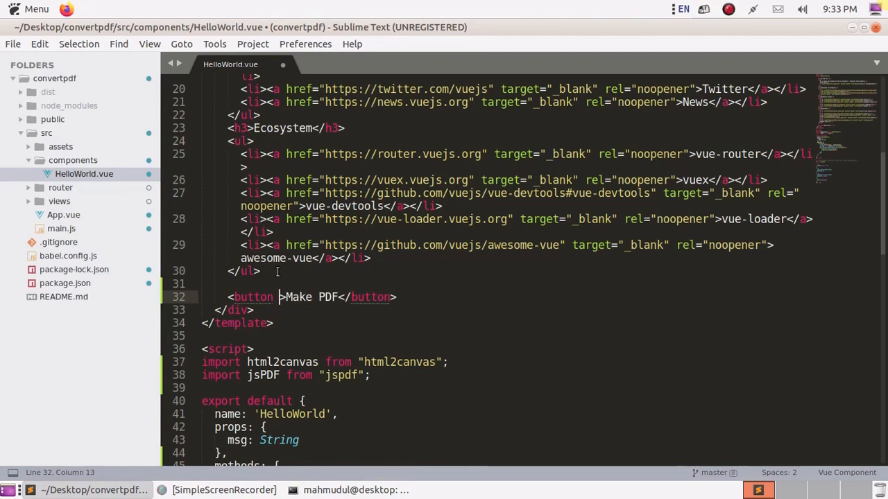
{"action": "type", "text": "@"}
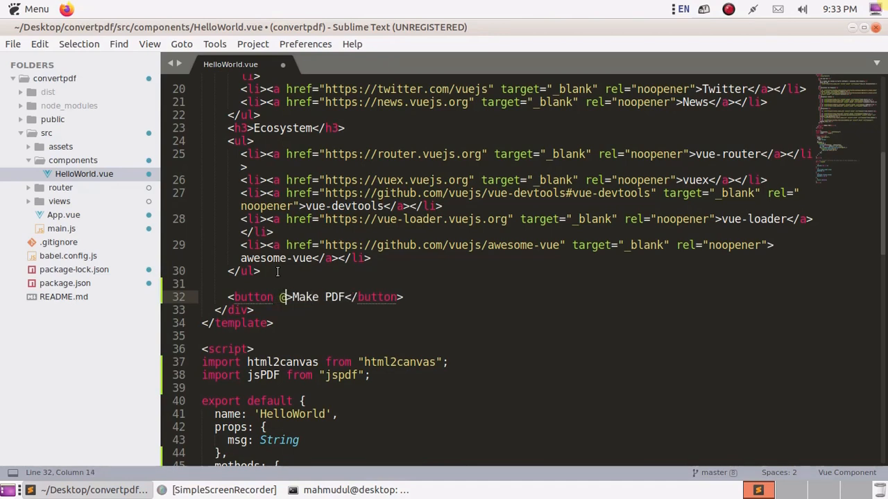
{"action": "type", "text": "click"}
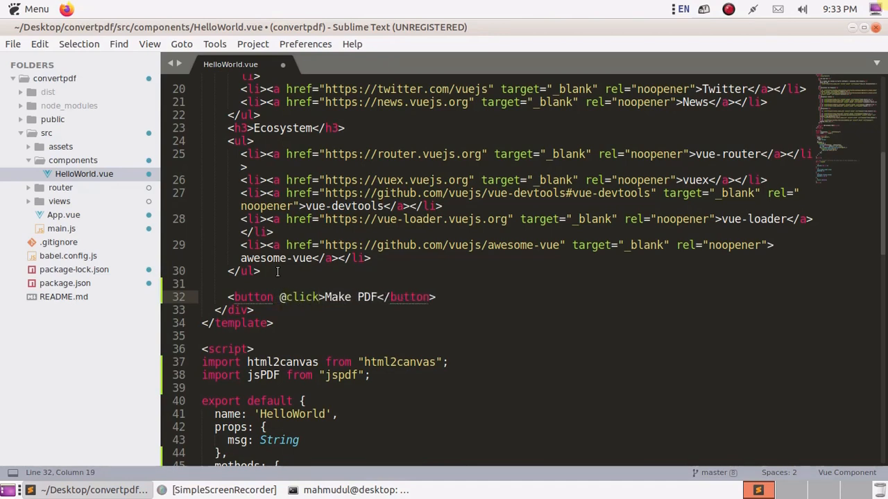
{"action": "type", "text": "=\""}
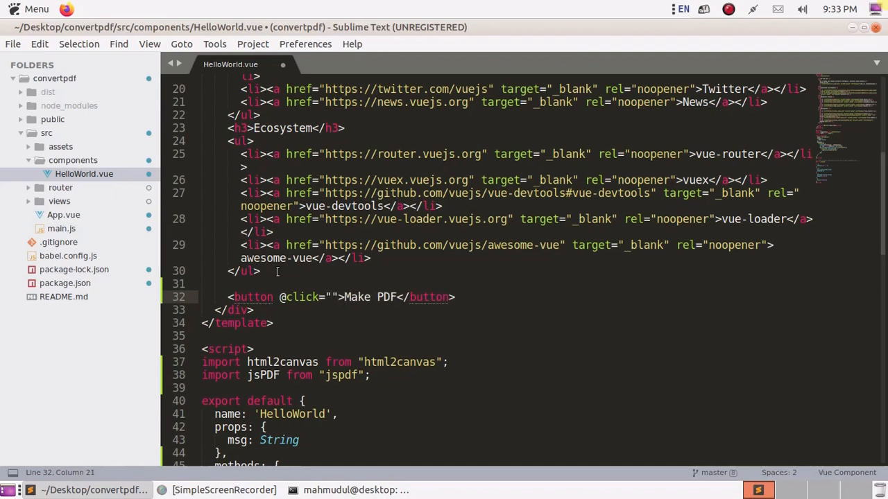
{"action": "type", "text": "makePDF"}
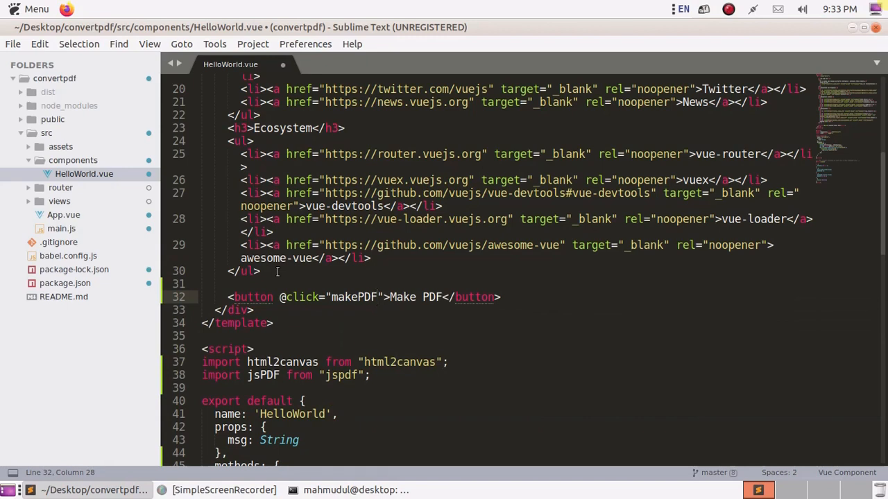
{"action": "key", "text": "ctrl+s"}
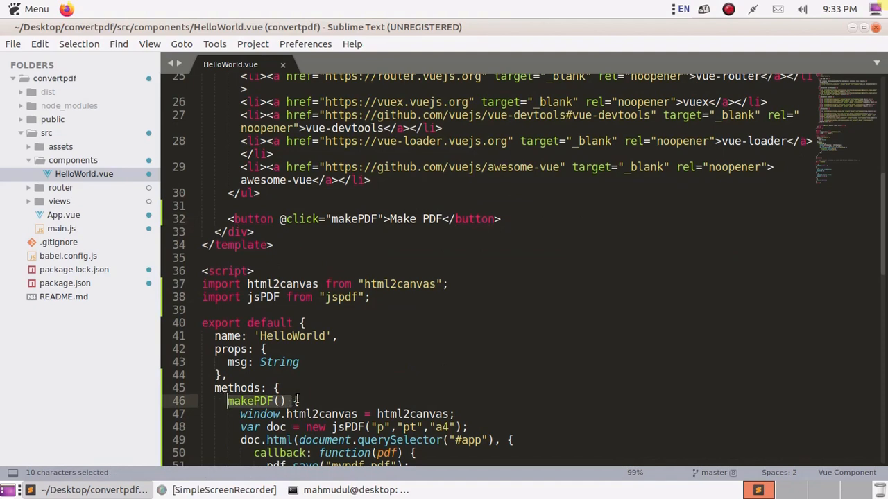
Step: Return to the top of HelloWorld.vue and open App.vue from the src folder
{"action": "left_click", "coordinate": [293, 401]}
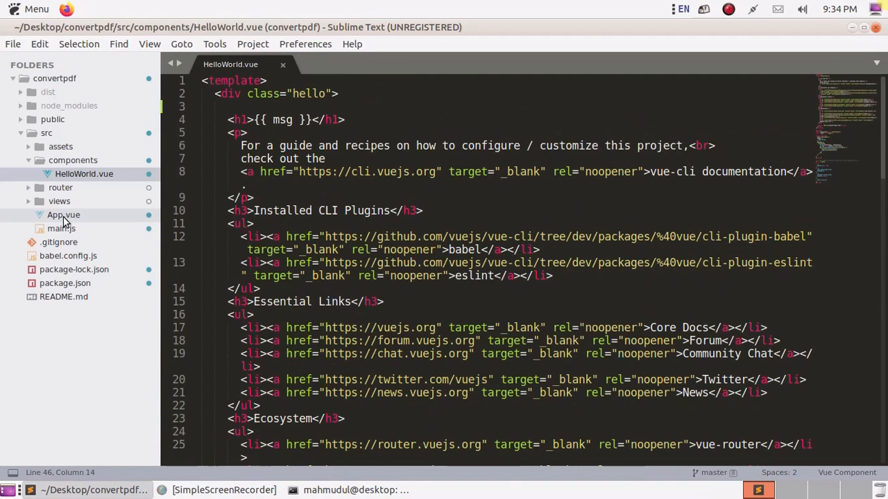
{"action": "left_click", "coordinate": [64, 215]}
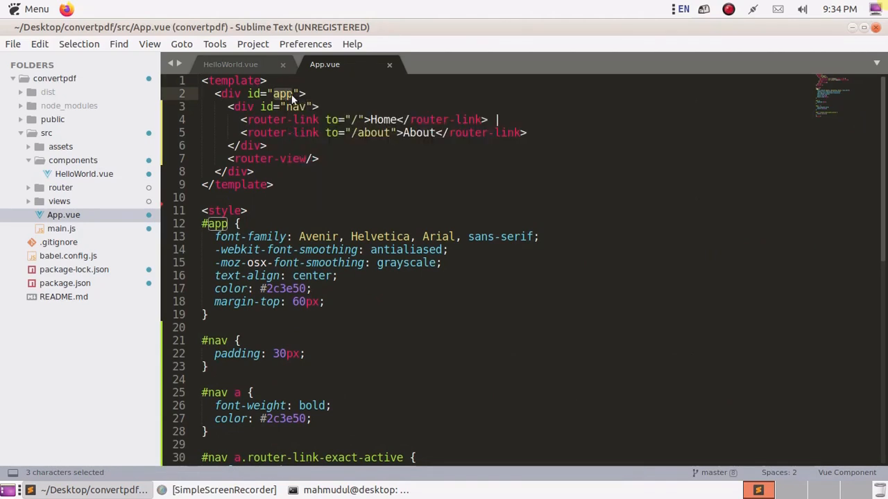
Step: Add height: 11in and width: 8.5in to the #app rule and save
{"action": "scroll", "scroll_direction": "down", "scroll_amount": 3}
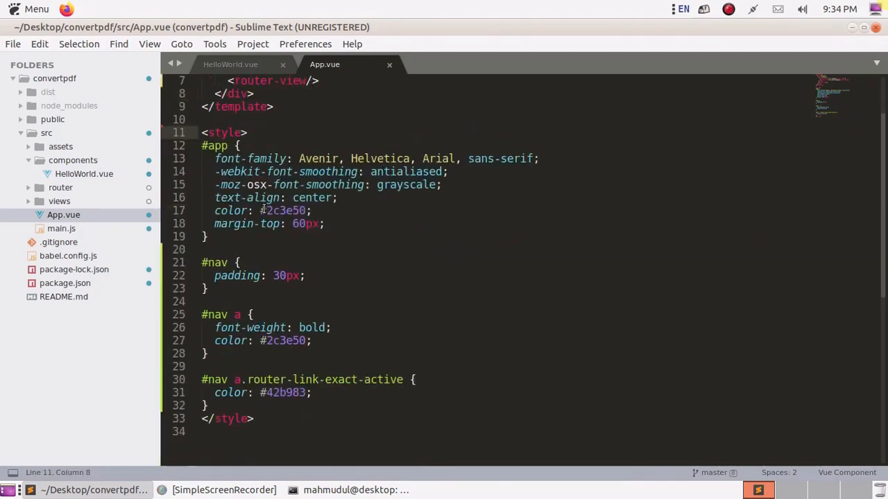
{"action": "left_click", "coordinate": [325, 224]}
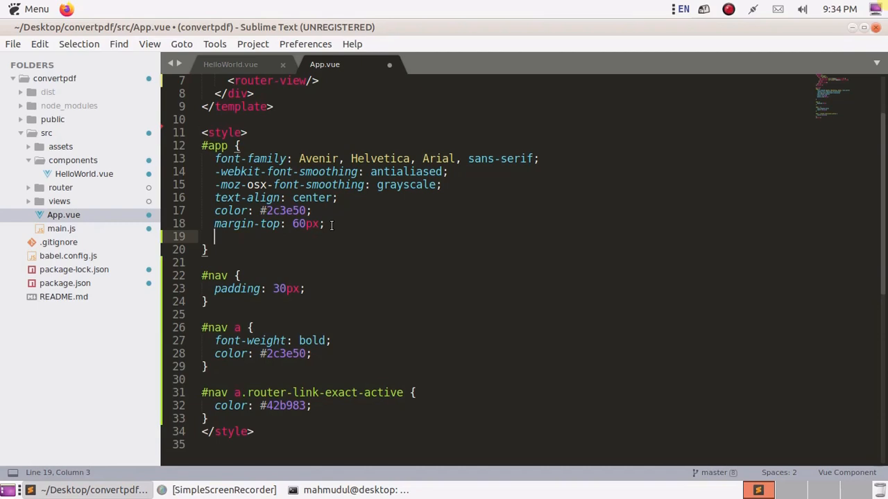
{"action": "type", "text": "height:"}
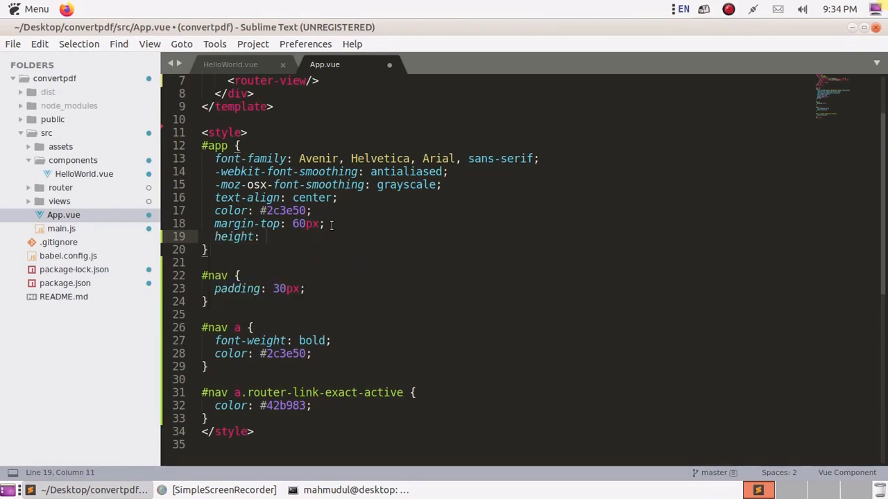
{"action": "type", "text": "11"}
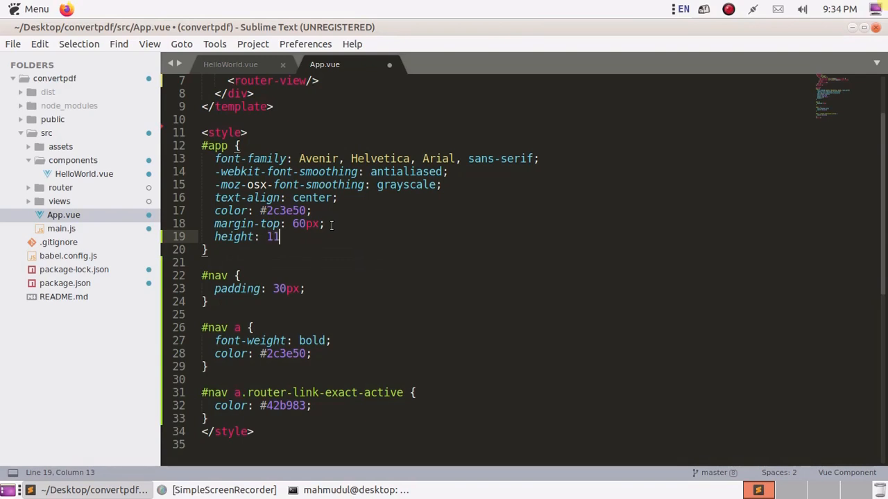
{"action": "type", "text": "in;"}
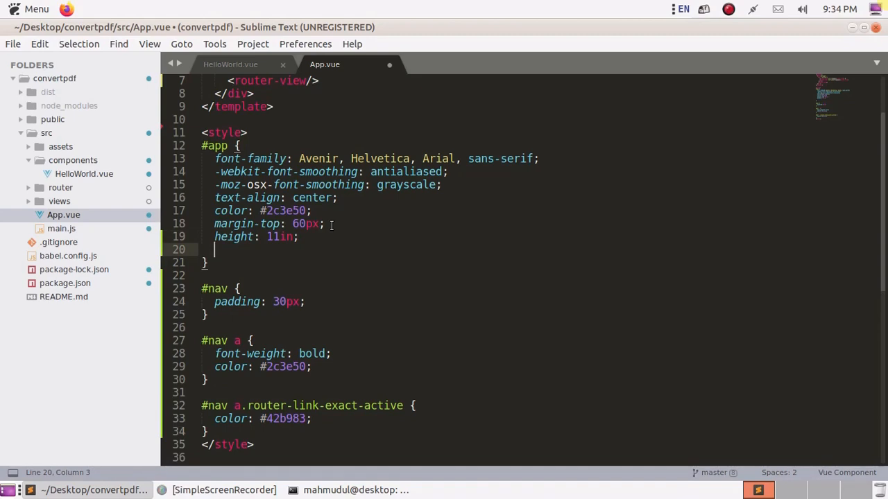
{"action": "type", "text": "width:"}
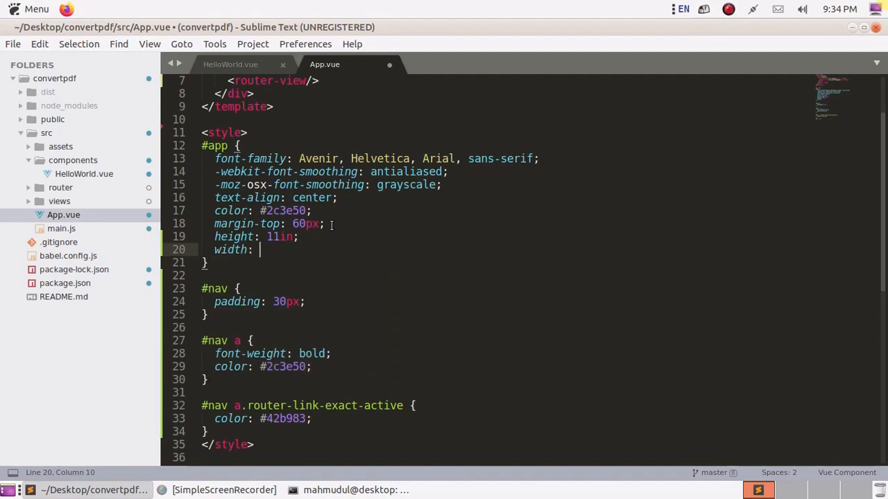
{"action": "type", "text": "8."}
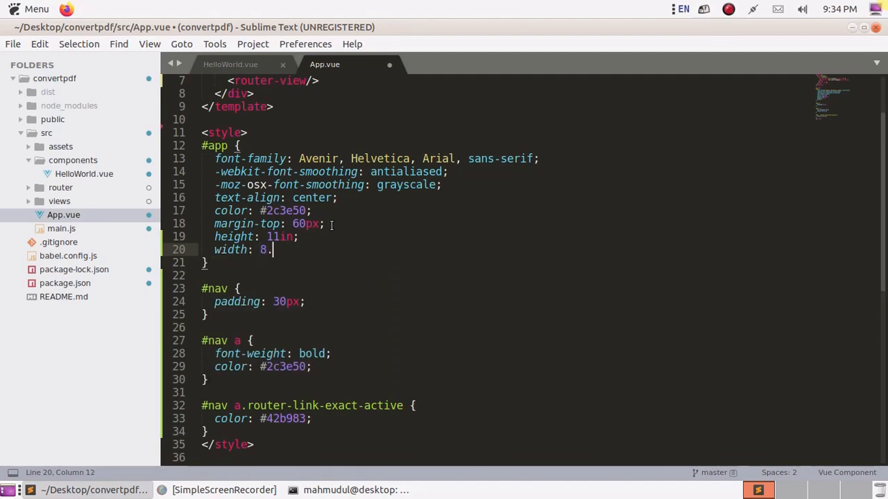
{"action": "type", "text": "5in;"}
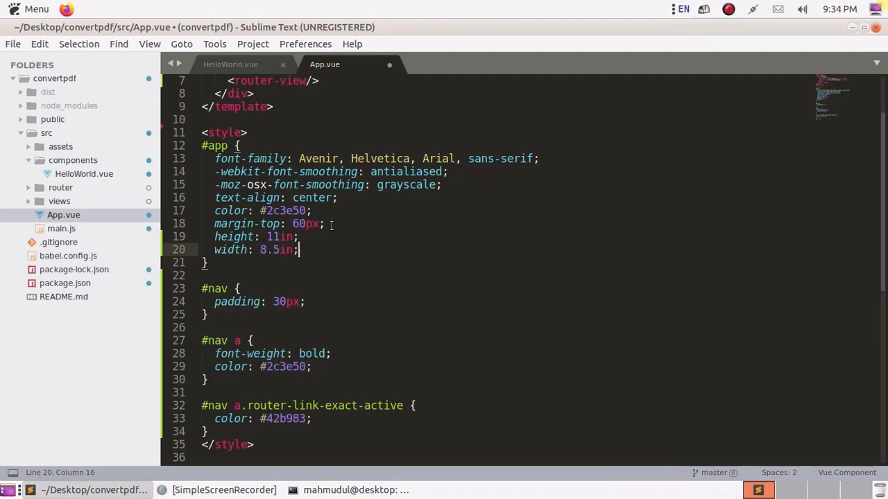
{"action": "key", "text": "ctrl+s"}
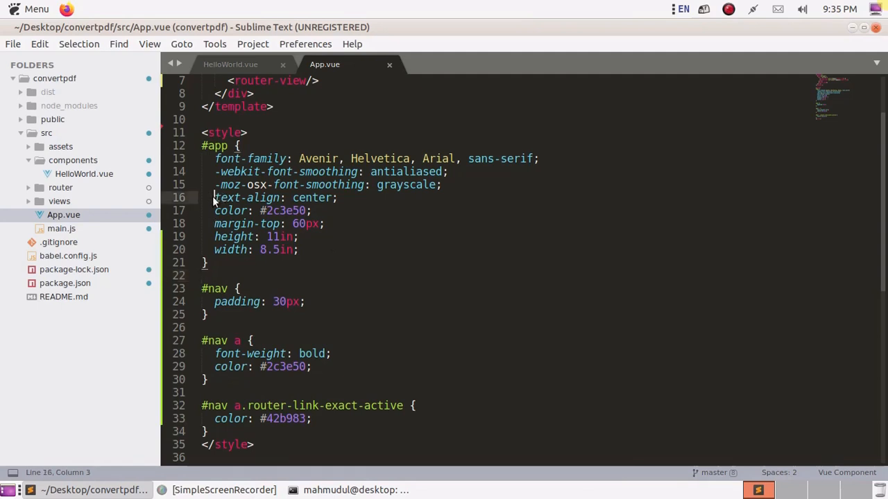
Step: Comment out text-align: center in #app with /* */ and save App.vue
{"action": "type", "text": "/*"}
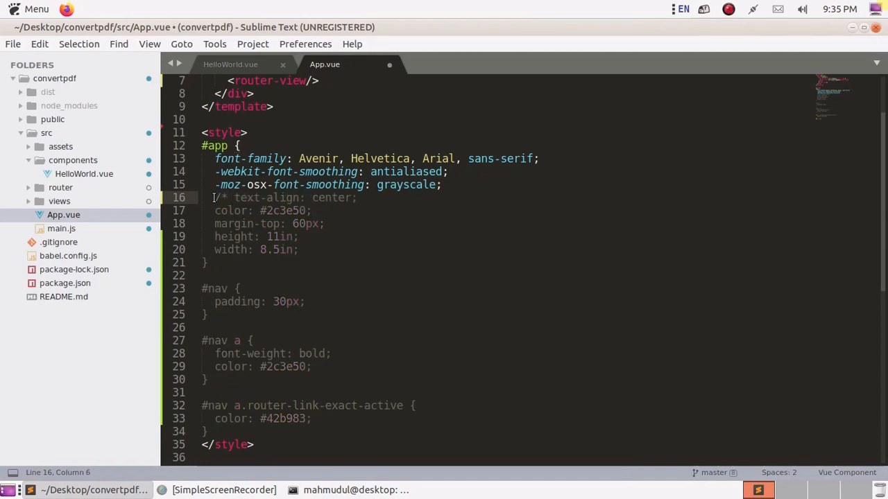
{"action": "left_click", "coordinate": [363, 198]}
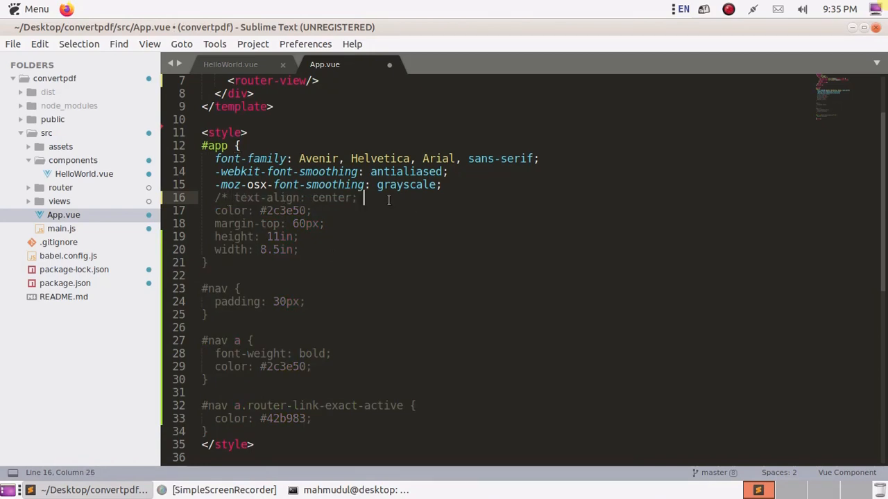
{"action": "type", "text": "*/"}
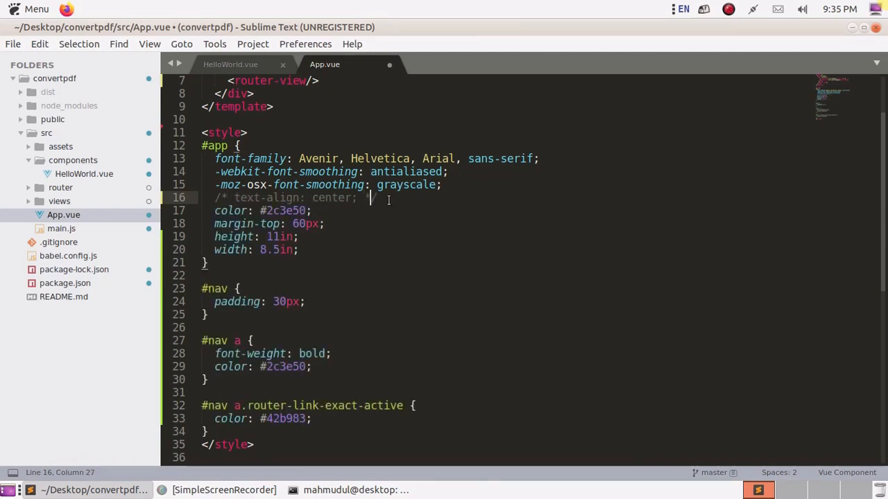
{"action": "key", "text": "ctrl+s"}
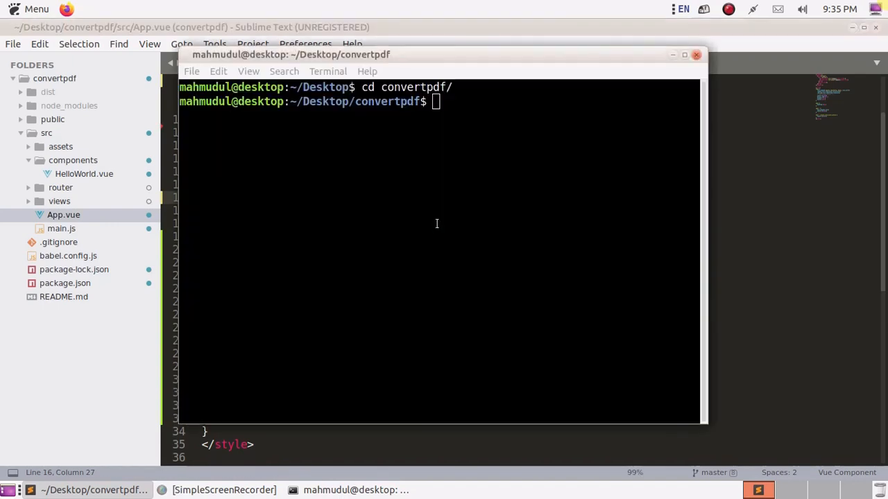
Step: Run npm run build, serve the dist folder with serve -s dist, and maximize the terminal
{"action": "type", "text": "serve -s dist"}
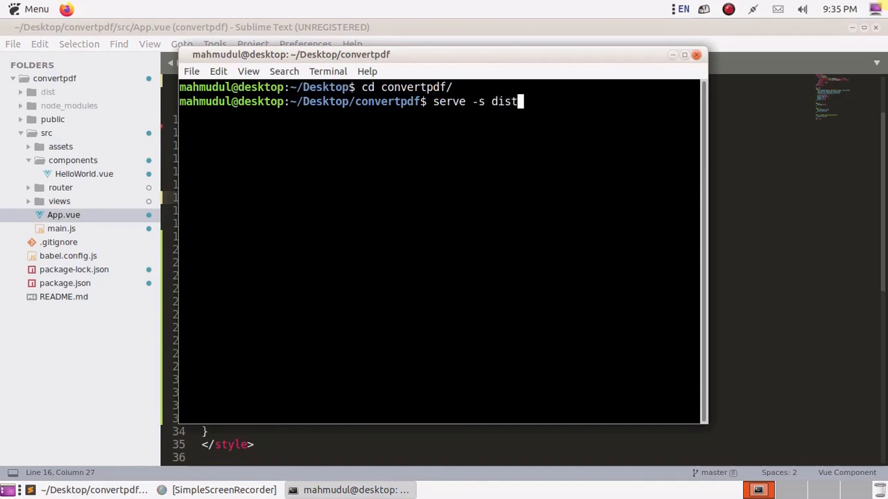
{"action": "type", "text": "npm run build"}
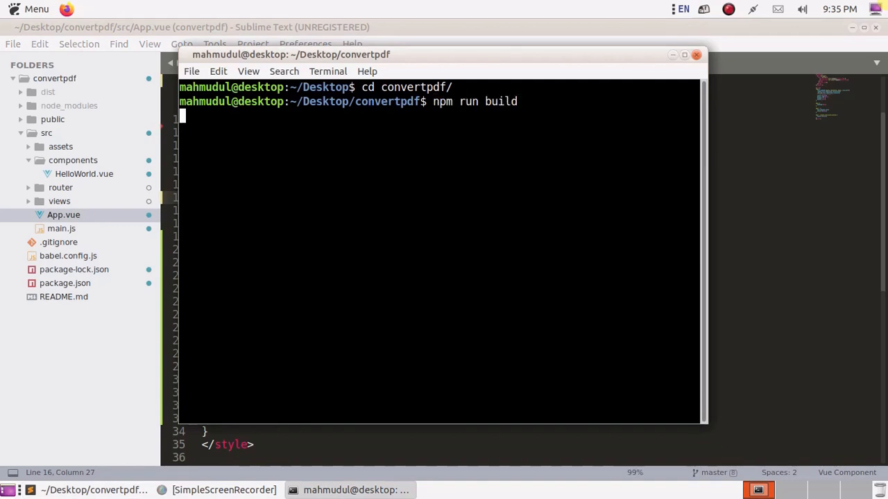
{"action": "mouse_move", "coordinate": [665, 64]}
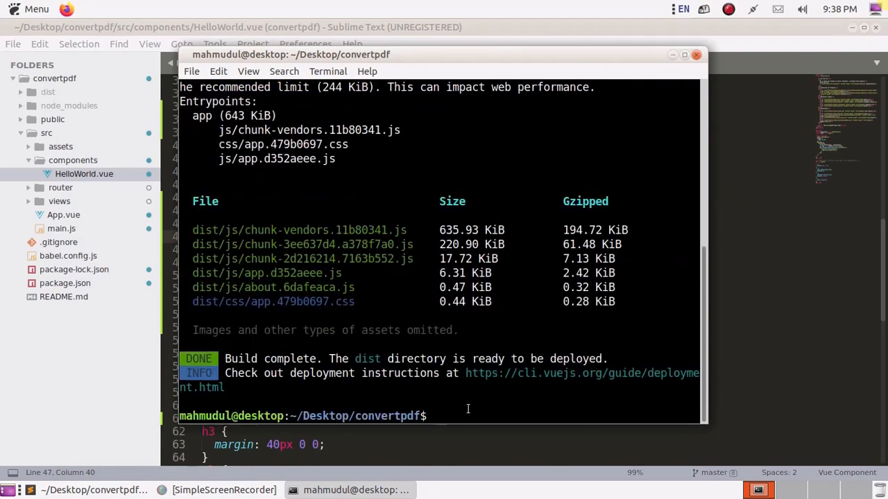
{"action": "mouse_move", "coordinate": [486, 409]}
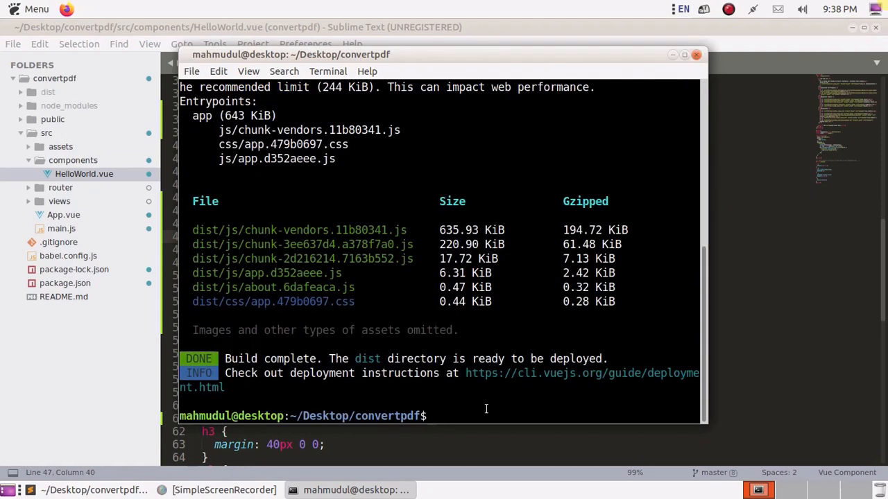
{"action": "type", "text": "npm run build"}
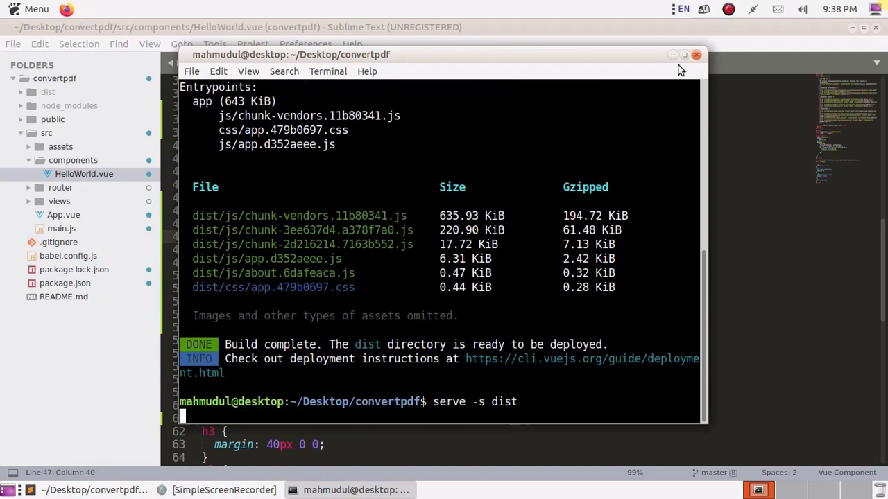
{"action": "left_click", "coordinate": [684, 54]}
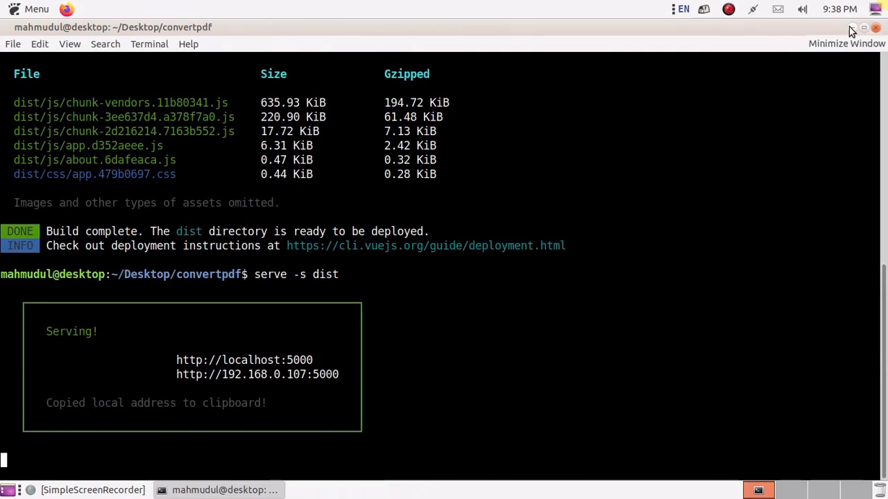
Step: Launch Firefox, then restore the terminal and select the localhost:5000 server address
{"action": "left_click", "coordinate": [855, 27]}
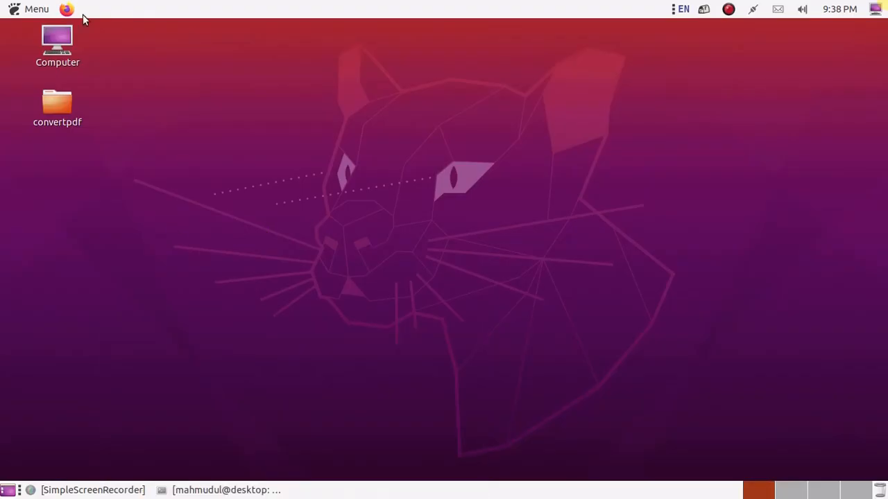
{"action": "left_click", "coordinate": [68, 9]}
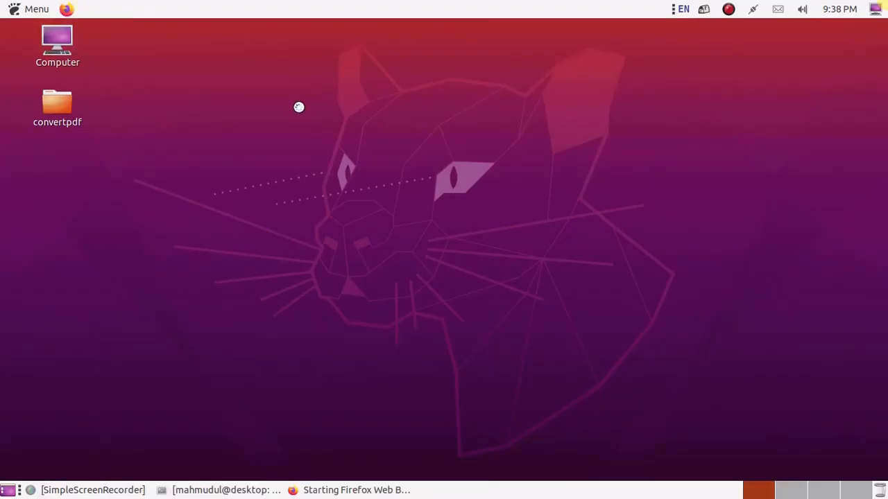
{"action": "mouse_move", "coordinate": [306, 132]}
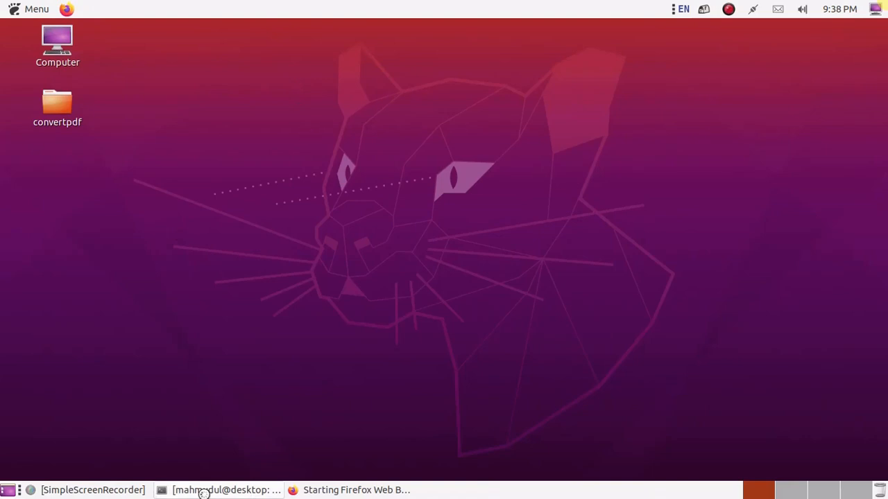
{"action": "left_click", "coordinate": [208, 489]}
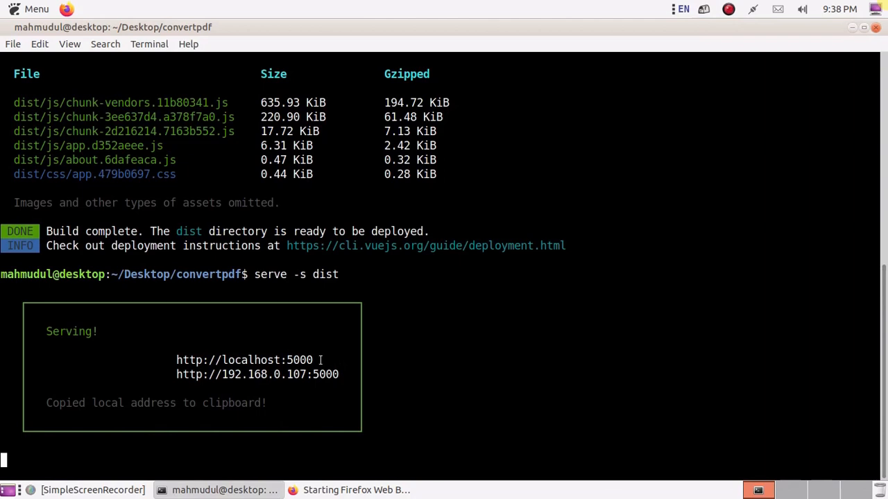
{"action": "double_click", "coordinate": [243, 360]}
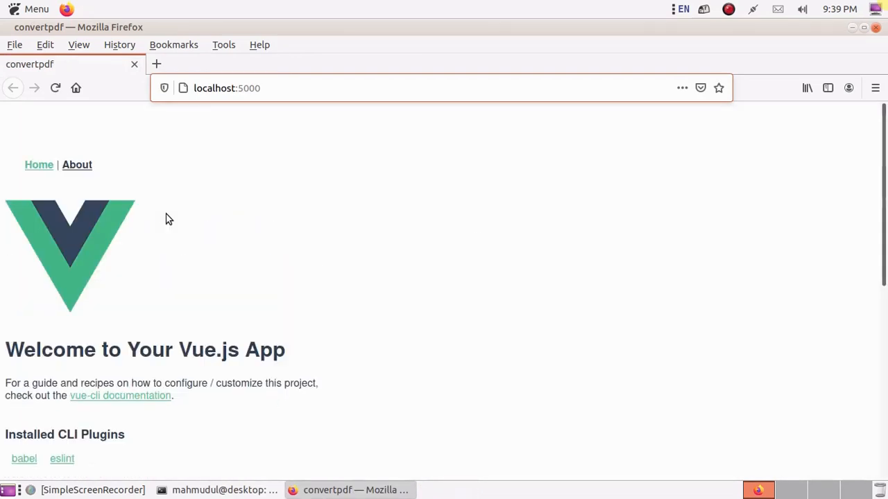
Step: Open Firefox developer tools on the Vue app page and switch to the Console tab
{"action": "scroll", "scroll_direction": "down", "scroll_amount": 3}
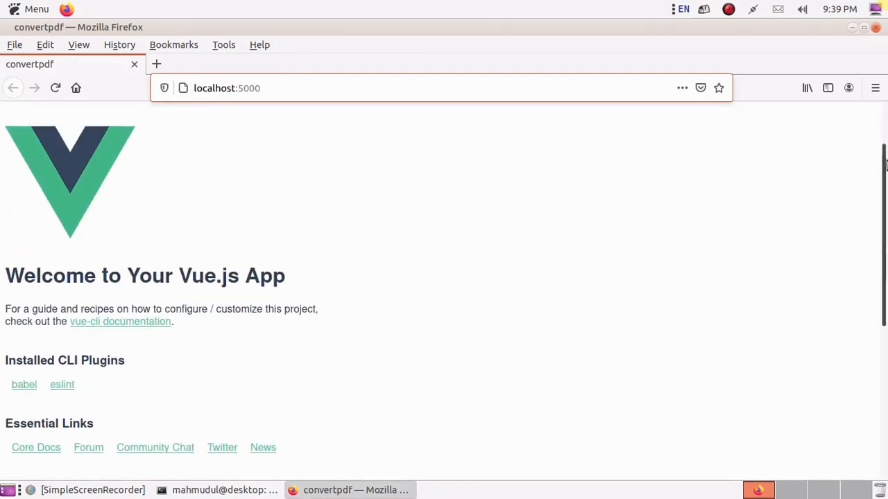
{"action": "scroll", "scroll_direction": "down", "scroll_amount": 3}
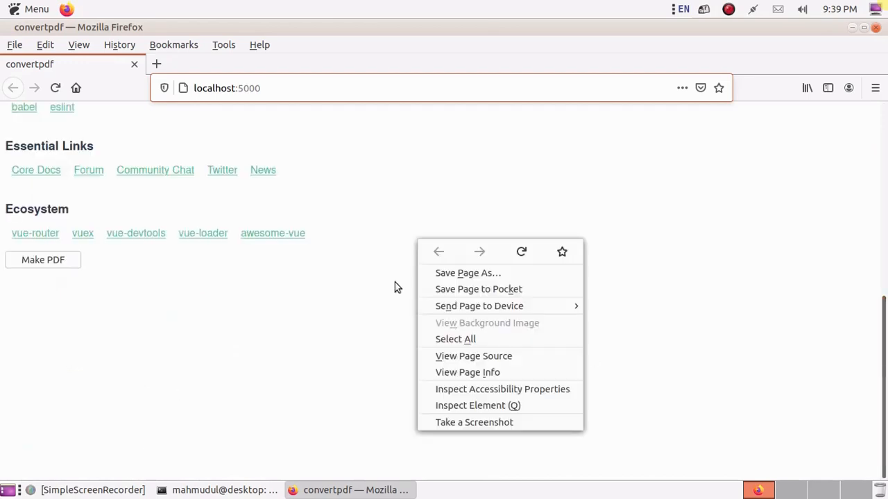
{"action": "mouse_move", "coordinate": [477, 406]}
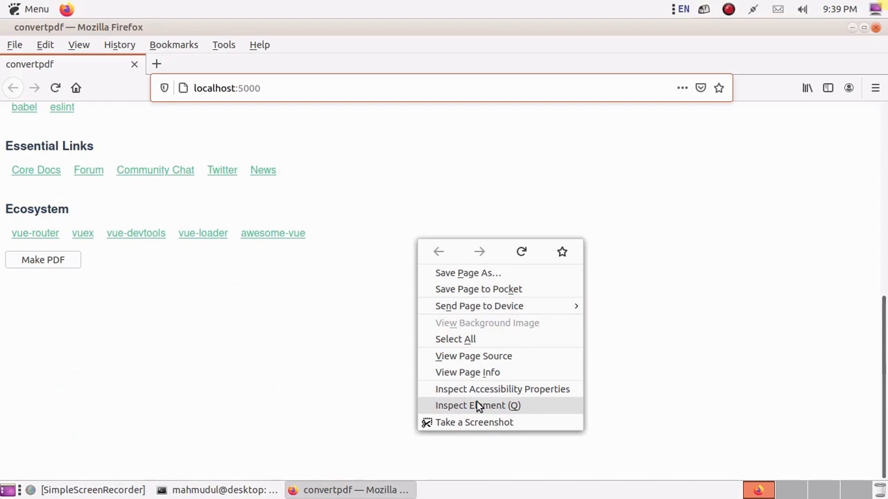
{"action": "left_click", "coordinate": [489, 105]}
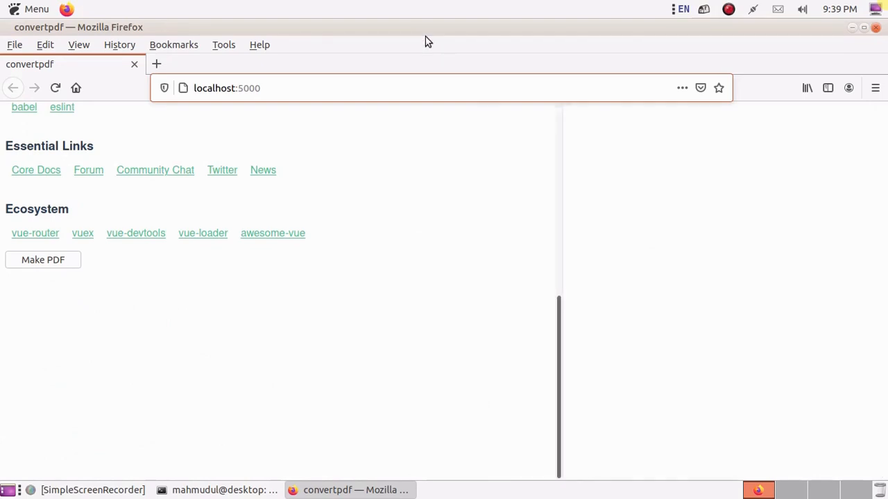
{"action": "key", "text": "F12"}
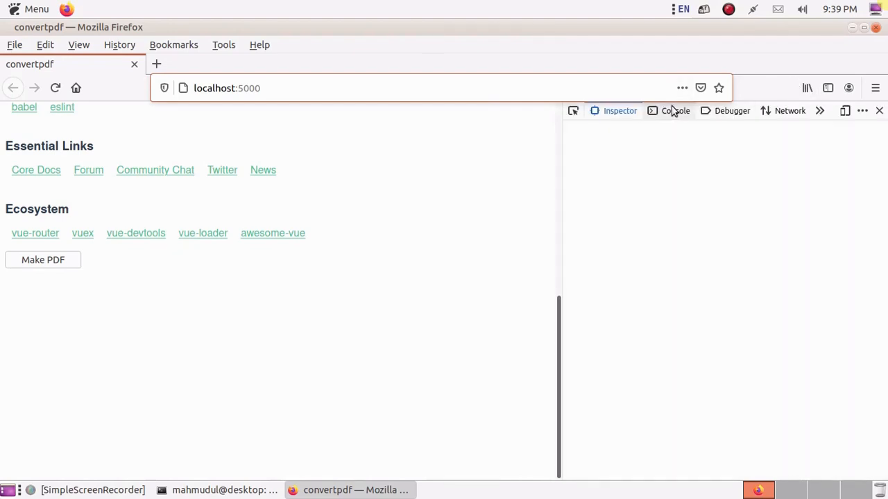
{"action": "left_click", "coordinate": [675, 110]}
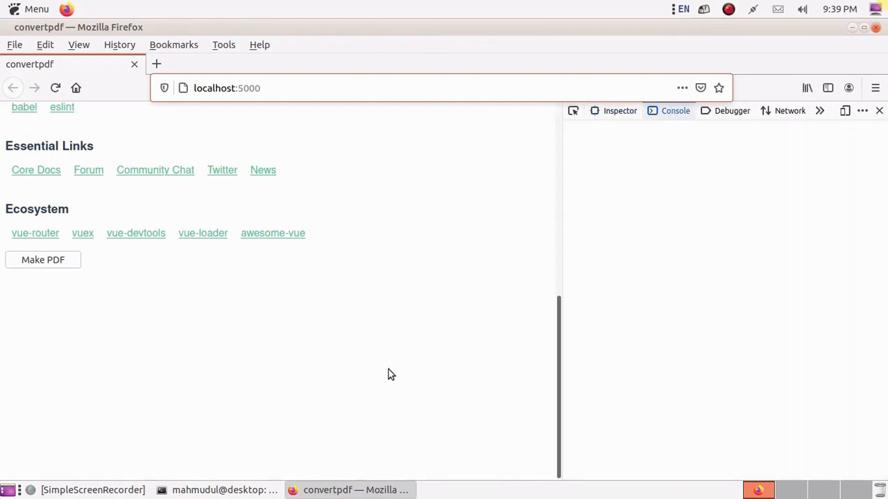
{"action": "mouse_move", "coordinate": [541, 329]}
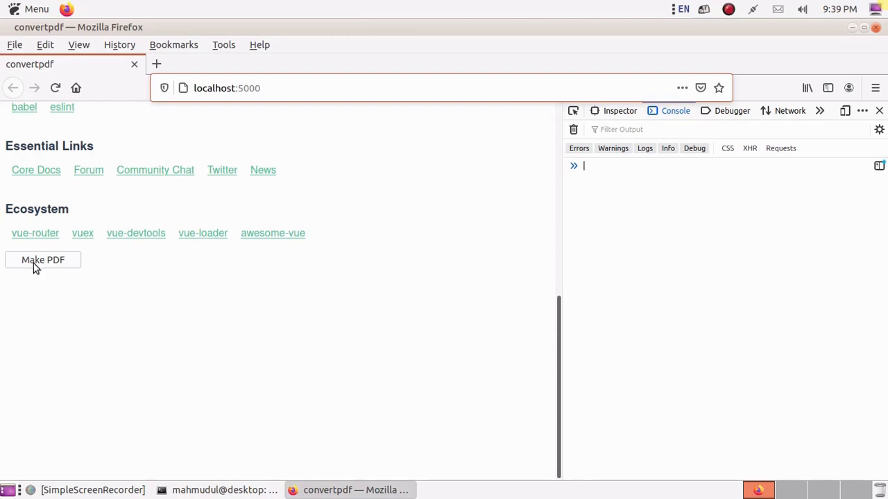
Step: Click Make PDF and wait until html2canvas logs Finished rendering
{"action": "left_click", "coordinate": [43, 260]}
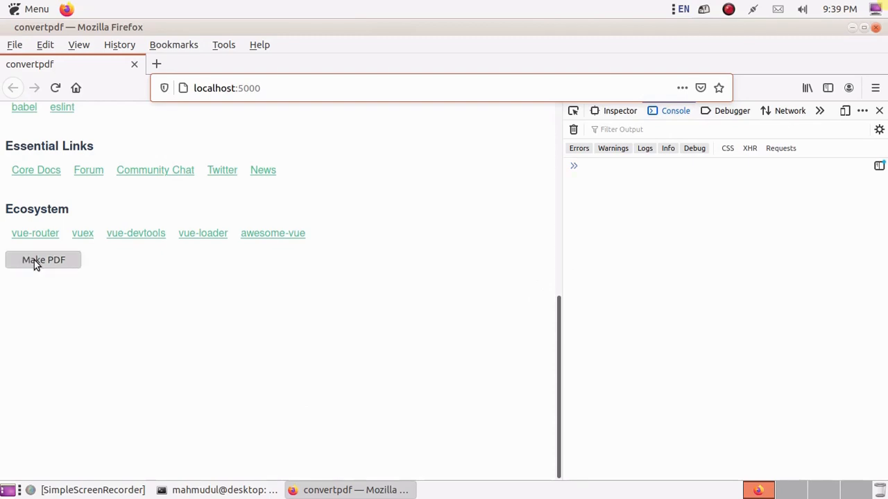
{"action": "left_click", "coordinate": [43, 259]}
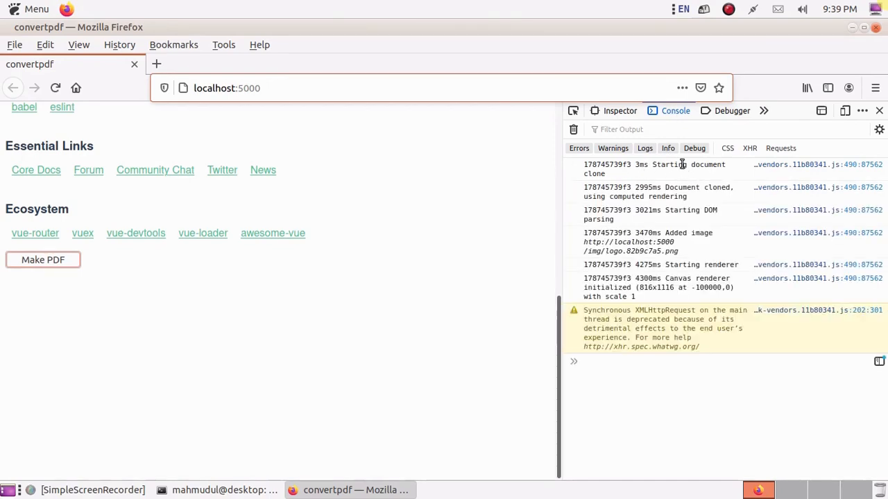
{"action": "mouse_move", "coordinate": [614, 180]}
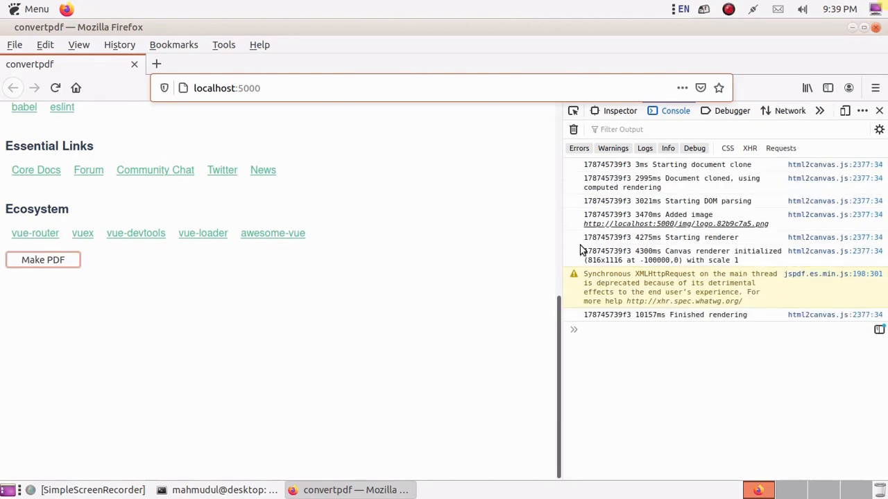
{"action": "mouse_move", "coordinate": [673, 224]}
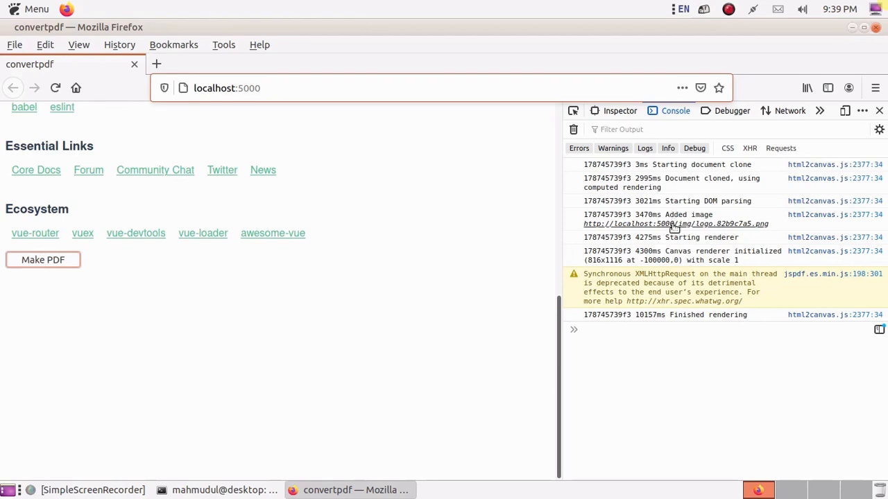
{"action": "left_click", "coordinate": [42, 260]}
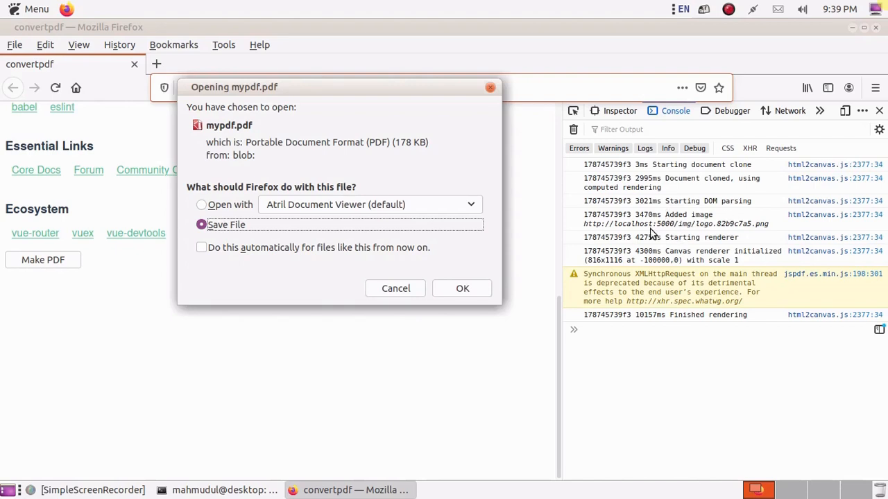
{"action": "mouse_move", "coordinate": [769, 224]}
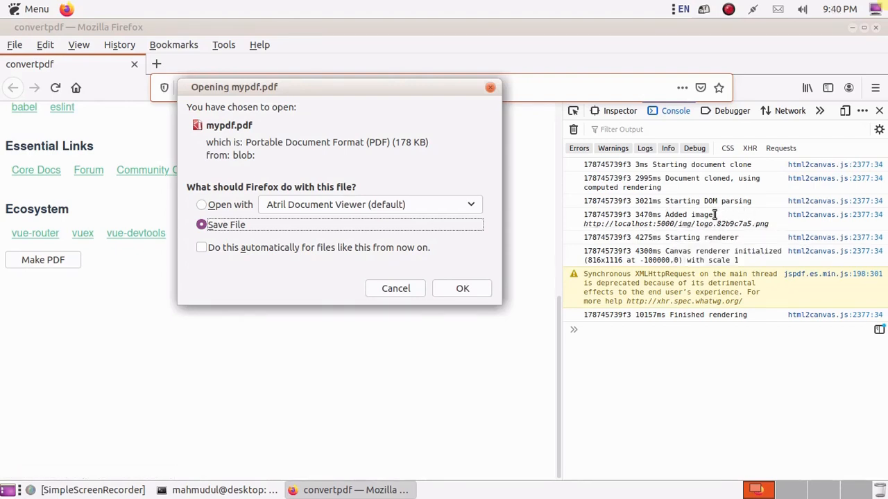
Step: Keep Save File selected for mypdf.pdf and confirm with OK
{"action": "double_click", "coordinate": [688, 214]}
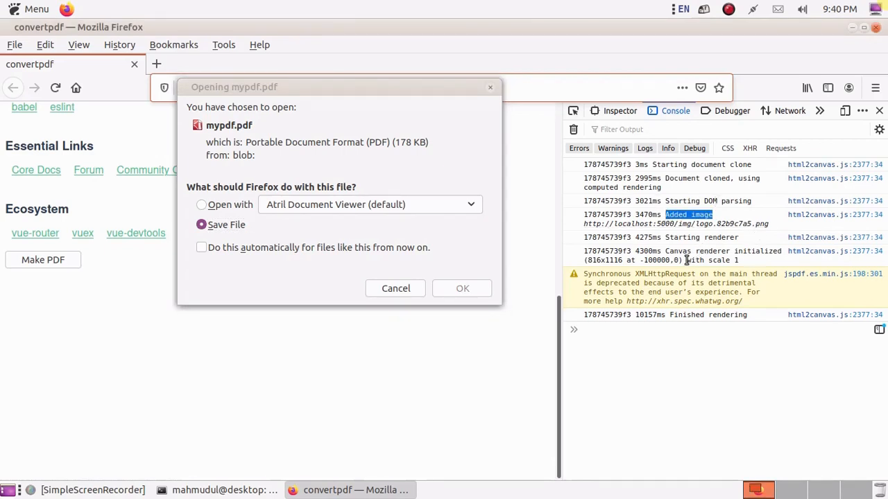
{"action": "mouse_move", "coordinate": [762, 251]}
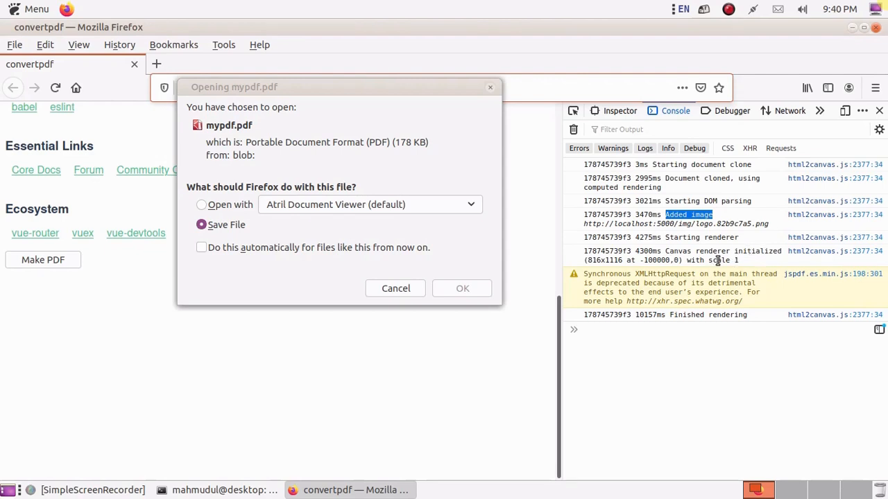
{"action": "mouse_move", "coordinate": [682, 336]}
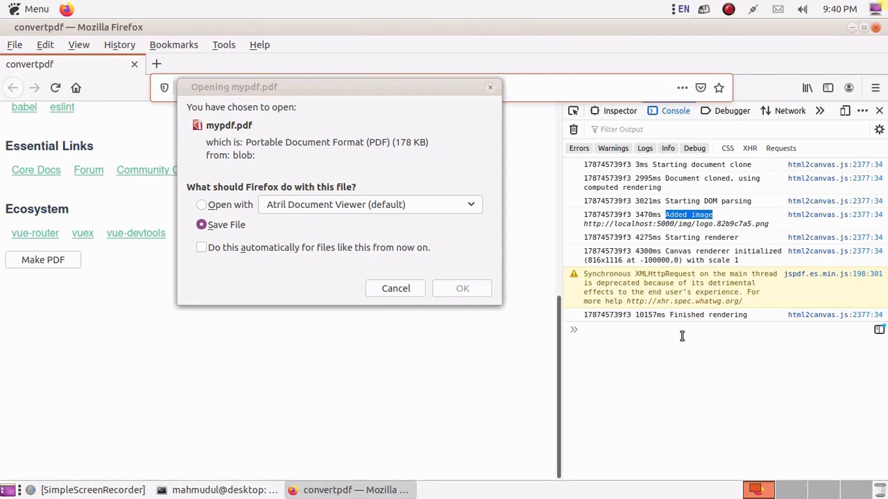
{"action": "mouse_move", "coordinate": [225, 212]}
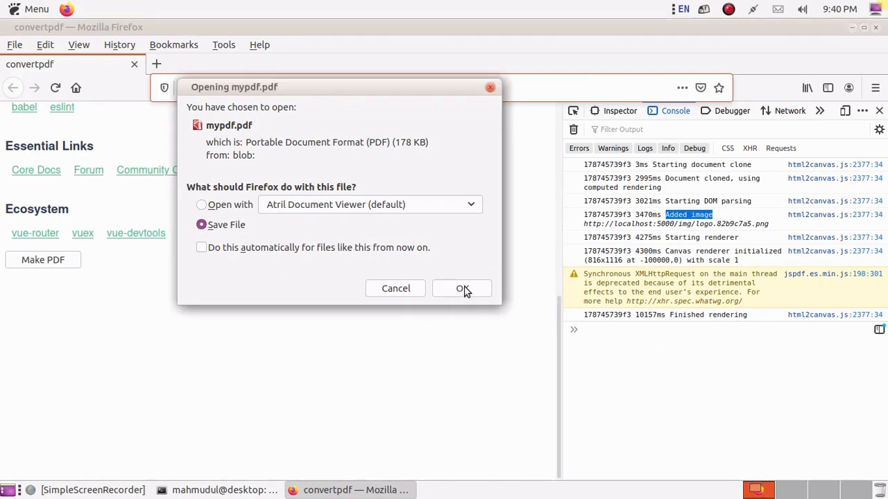
{"action": "left_click", "coordinate": [461, 287]}
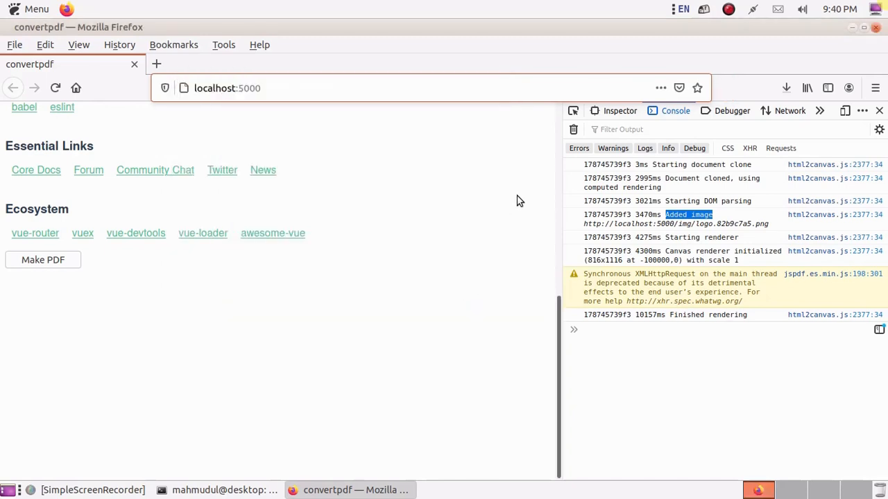
{"action": "mouse_move", "coordinate": [759, 57]}
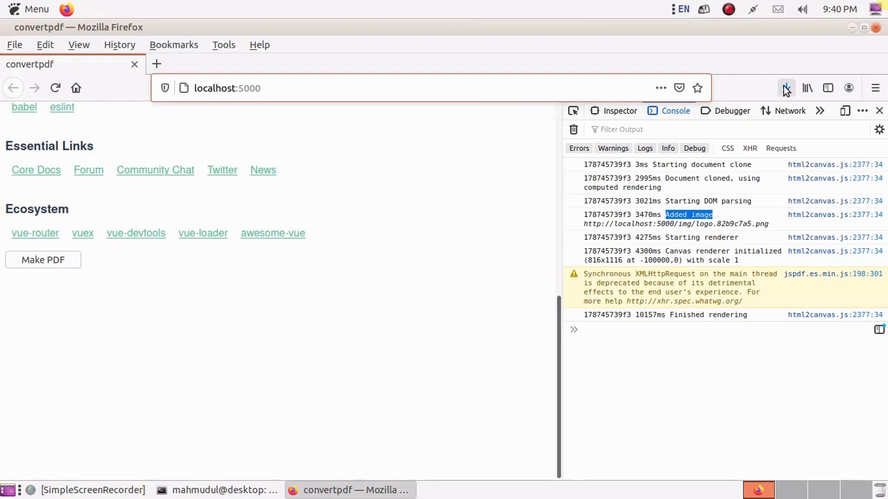
Step: Open mypdf.pdf from the Downloads list and scroll through its two pages
{"action": "left_click", "coordinate": [785, 88]}
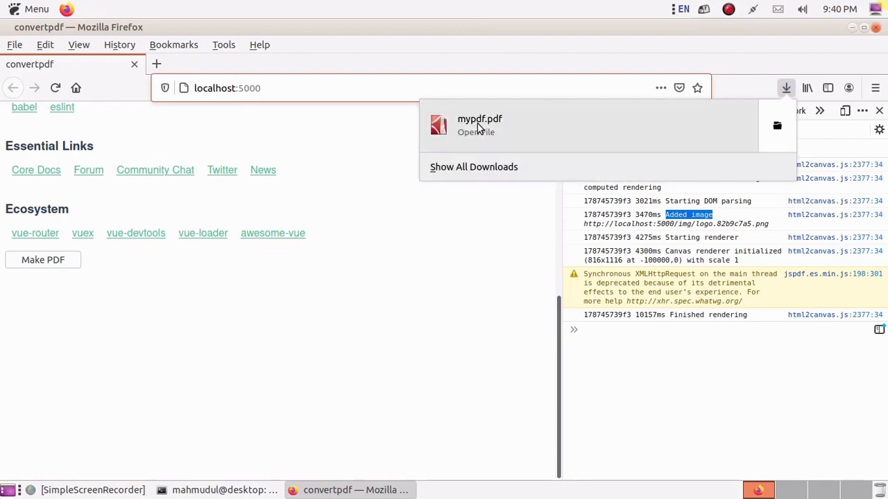
{"action": "left_click", "coordinate": [479, 125]}
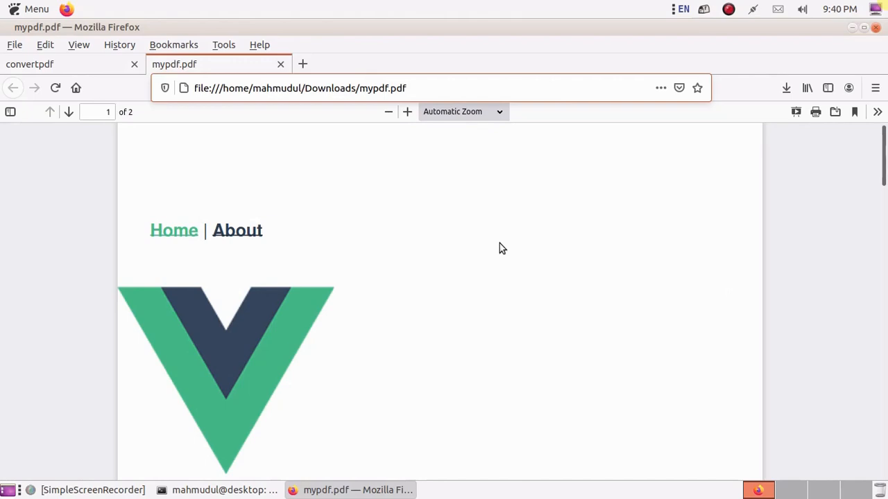
{"action": "scroll", "scroll_direction": "down", "scroll_amount": 3}
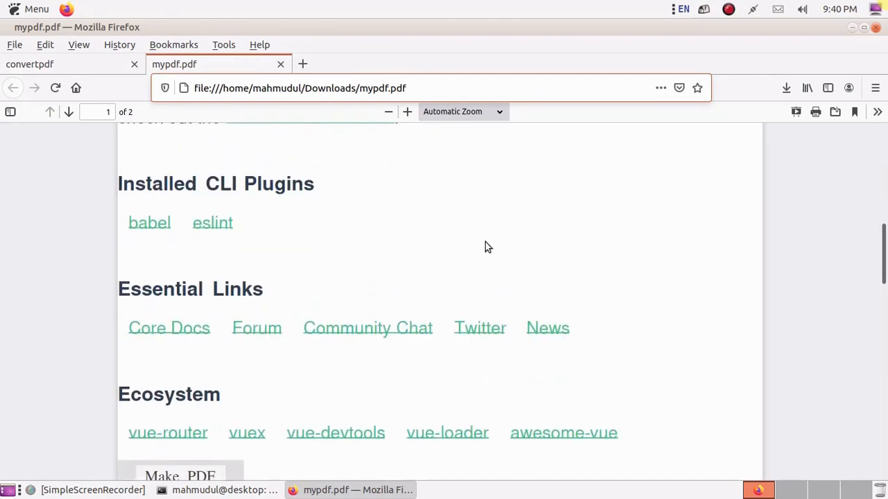
{"action": "scroll", "scroll_direction": "down", "scroll_amount": 3}
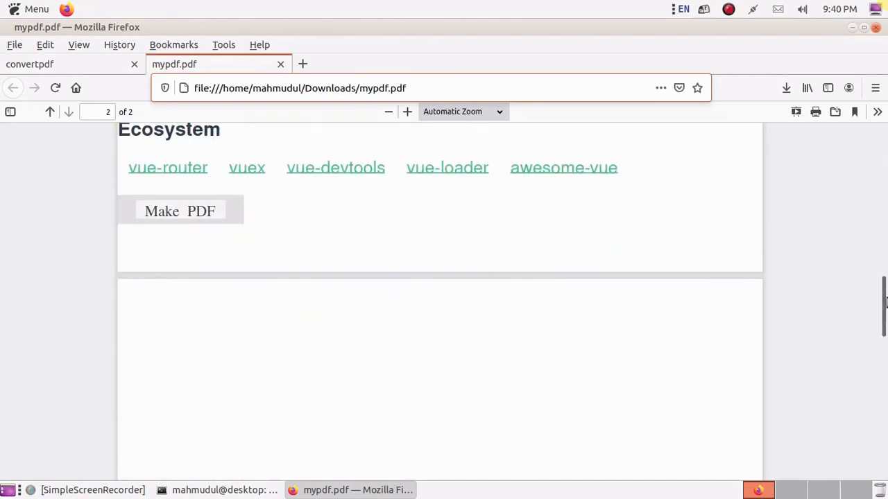